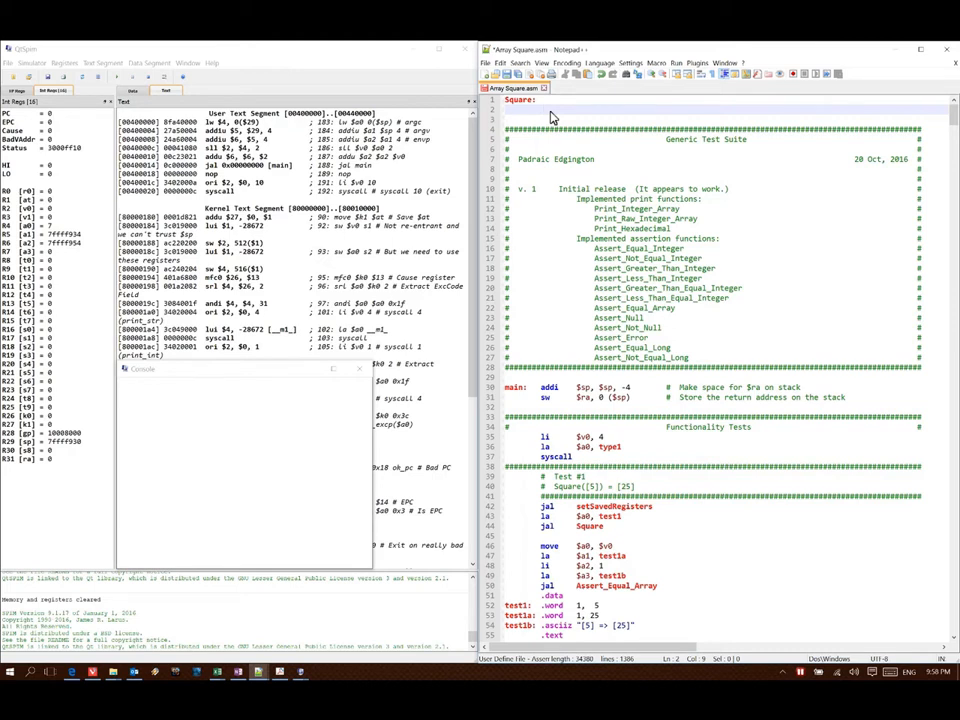
{"action": "mouse_move", "coordinate": [628, 168]}
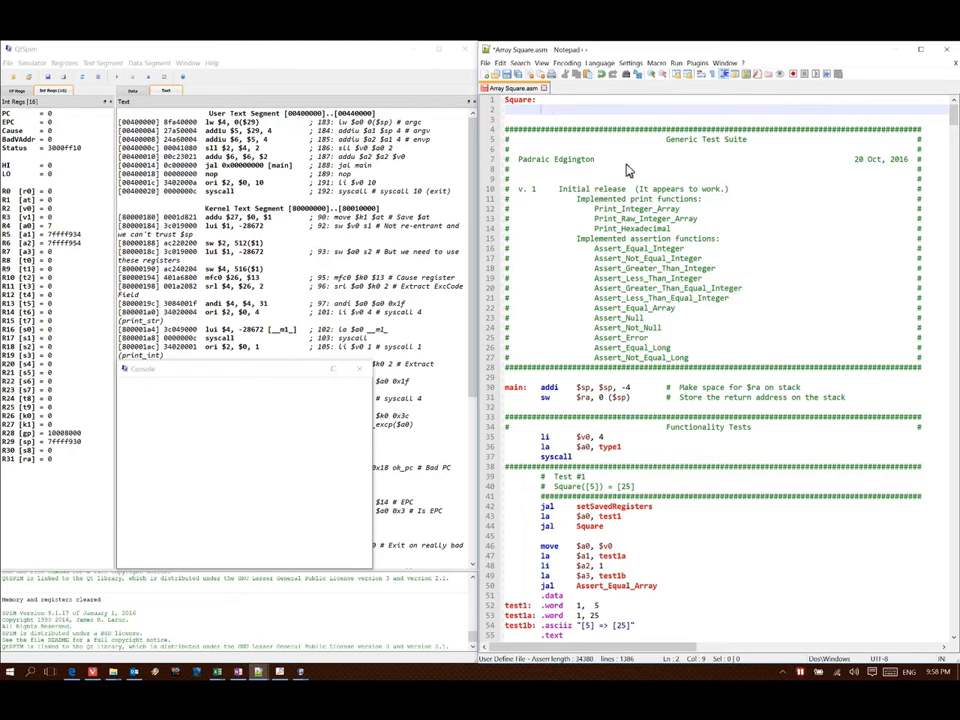
Write 'lw $t0, 0($a0) # Length of the array' as Square's first instruction
{"action": "scroll", "scroll_direction": "down", "scroll_amount": 3}
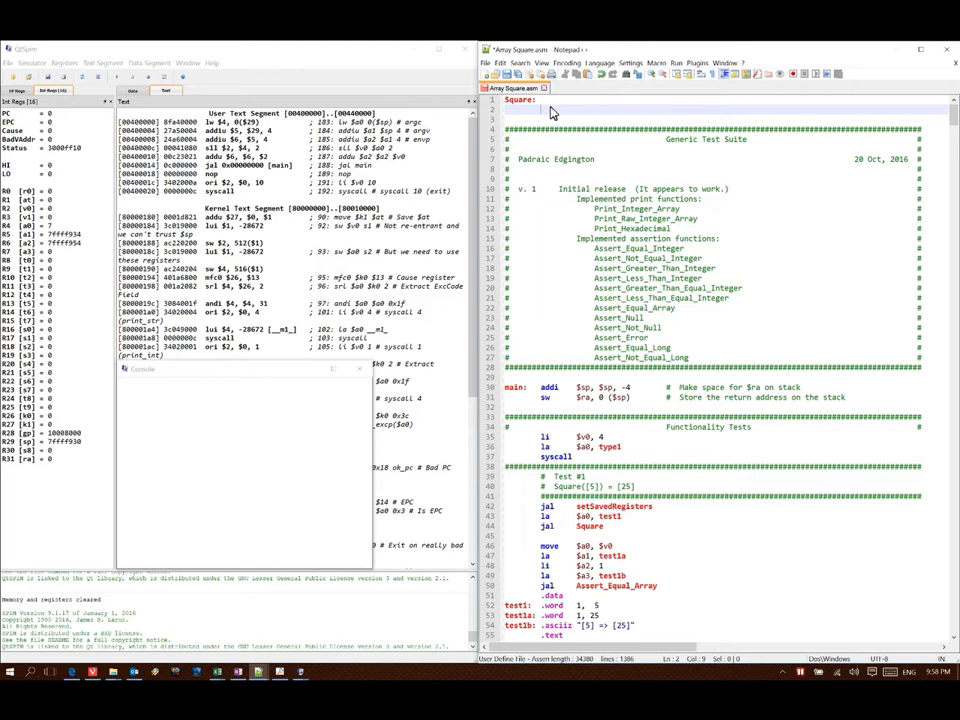
{"action": "type", "text": "la"}
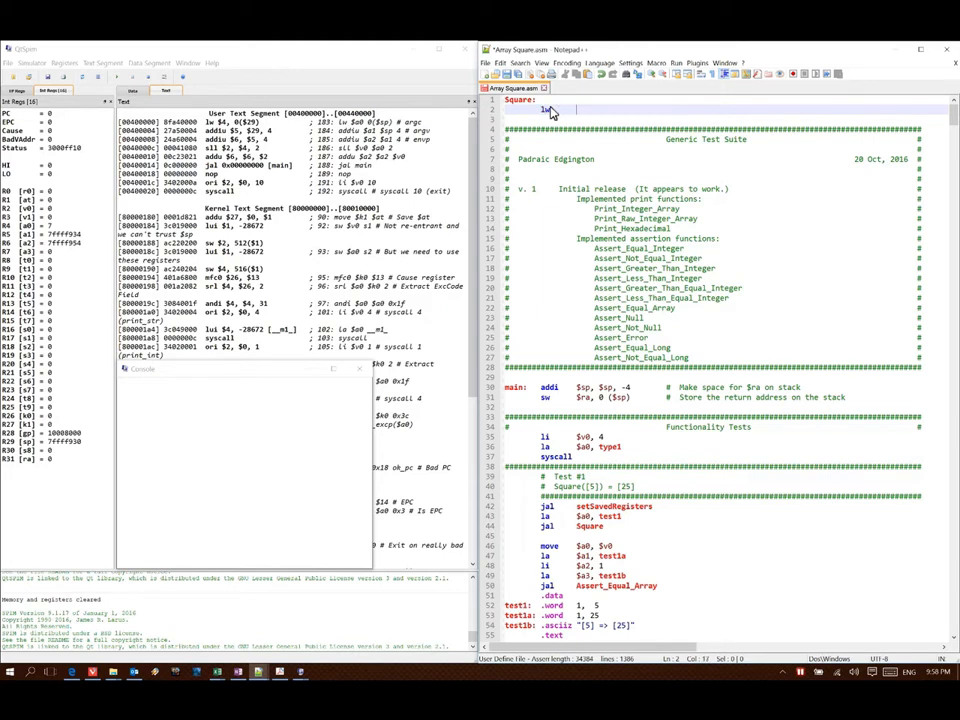
{"action": "type", "text": "$t0, 0 ()"}
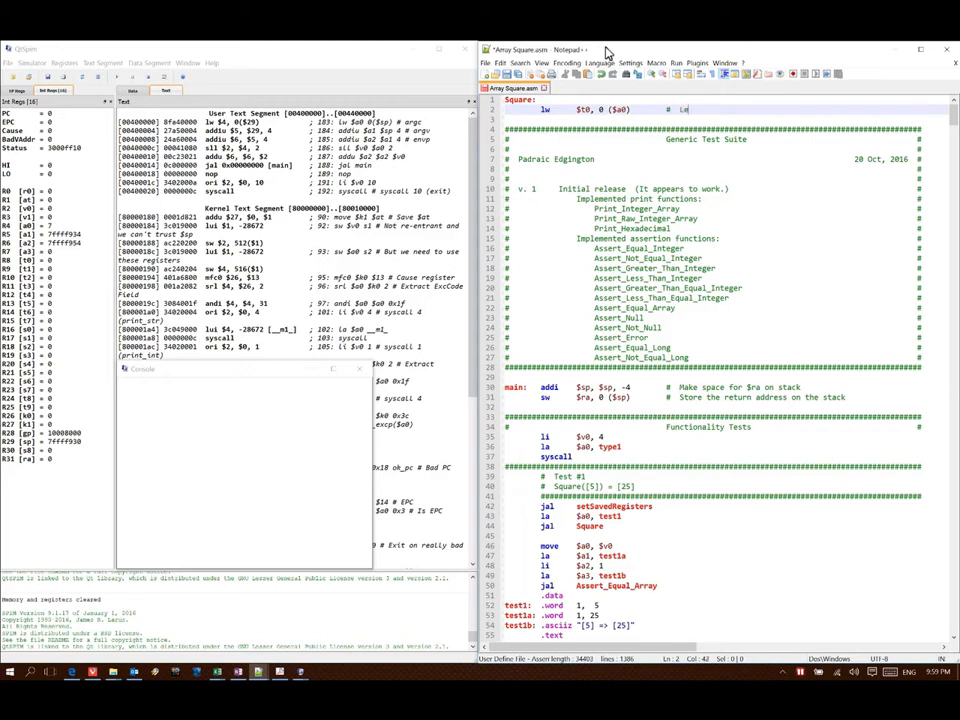
{"action": "type", "text": "ength of the array"}
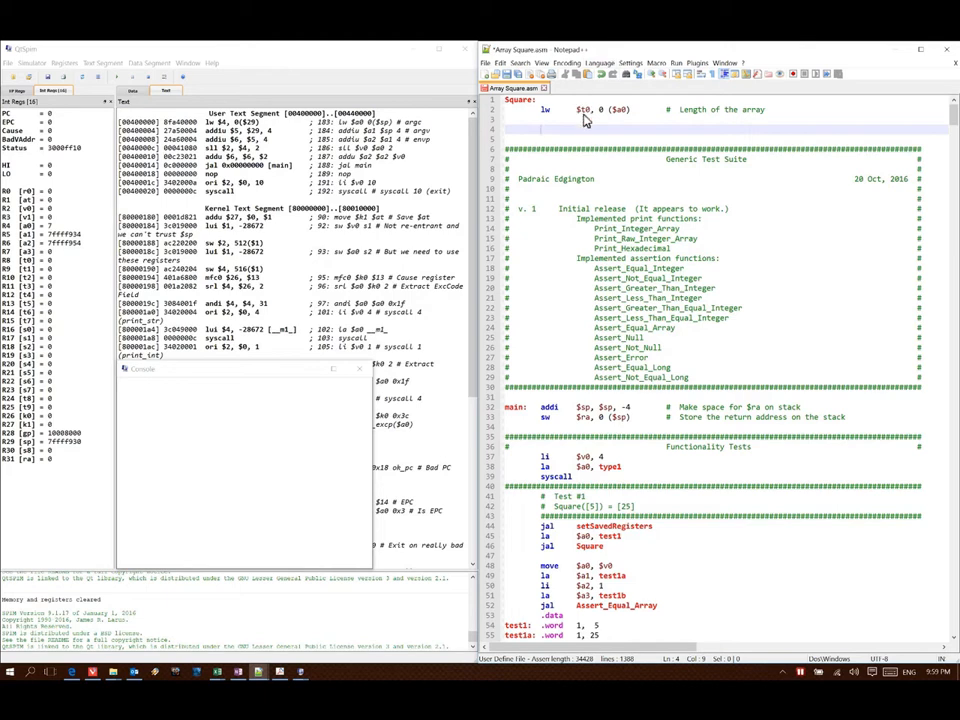
Add 'li $t1, 0 # Counter' on a new line below the length load
{"action": "double_click", "coordinate": [584, 108]}
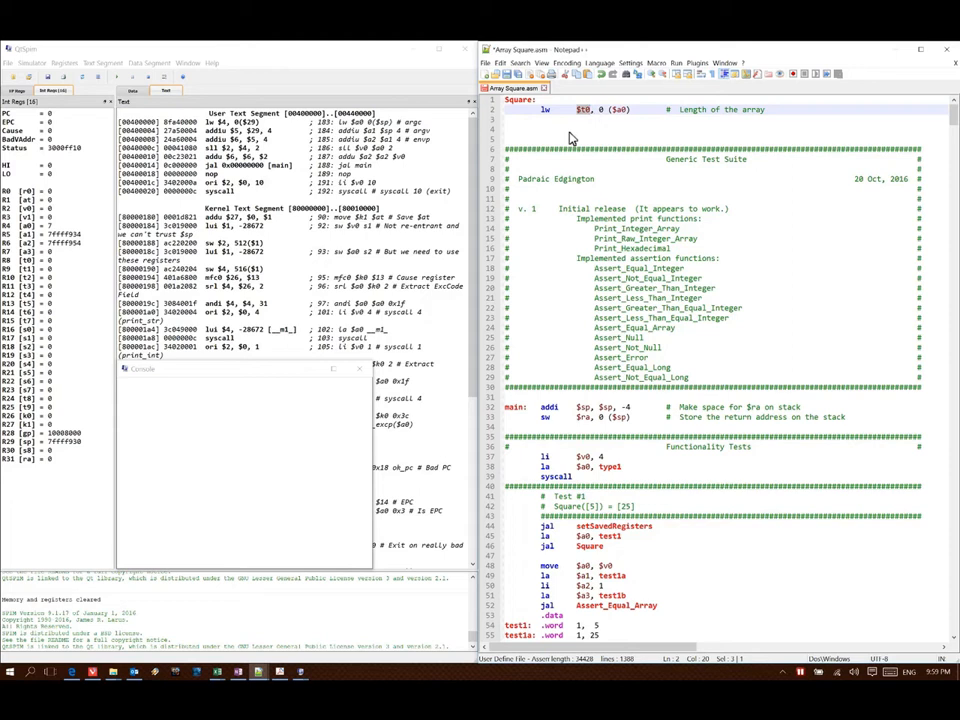
{"action": "left_click", "coordinate": [560, 132]}
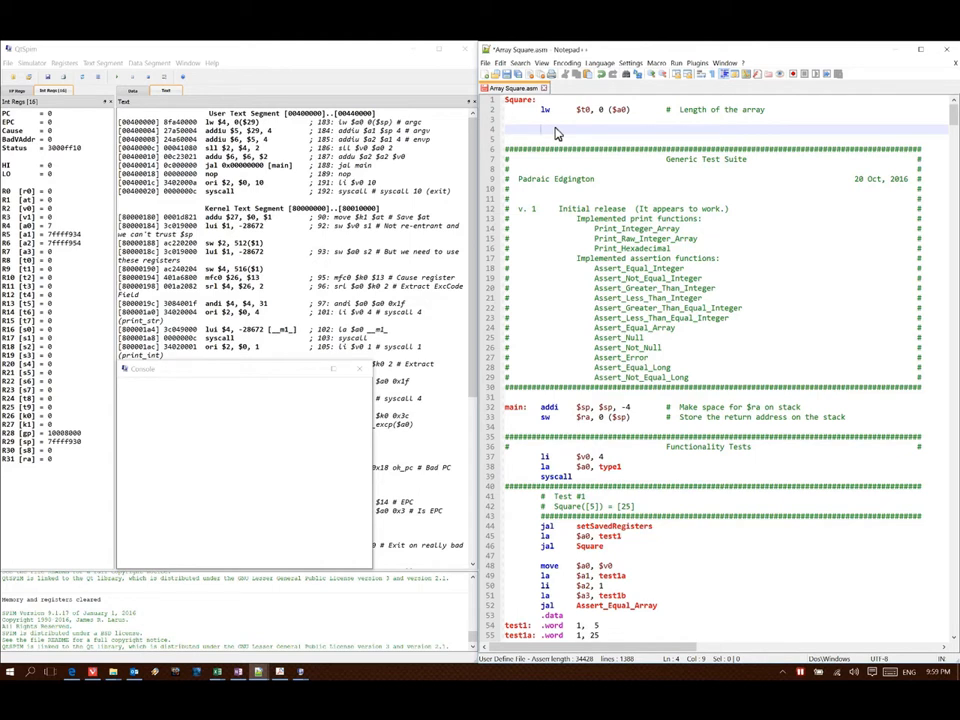
{"action": "type", "text": "li $"}
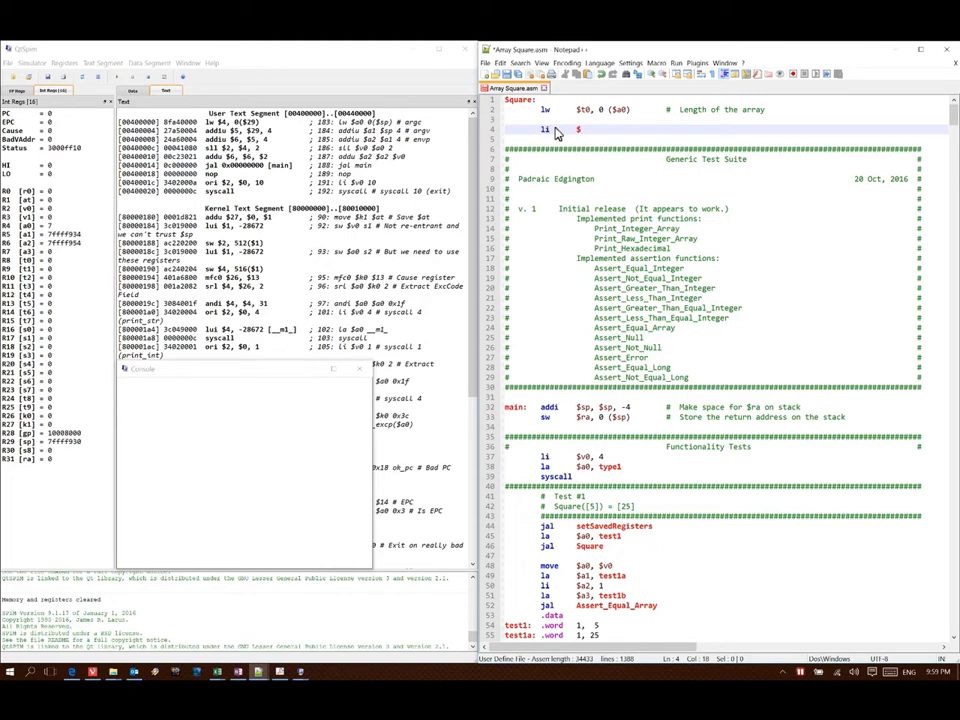
{"action": "type", "text": "t1, 0          #  Counter"}
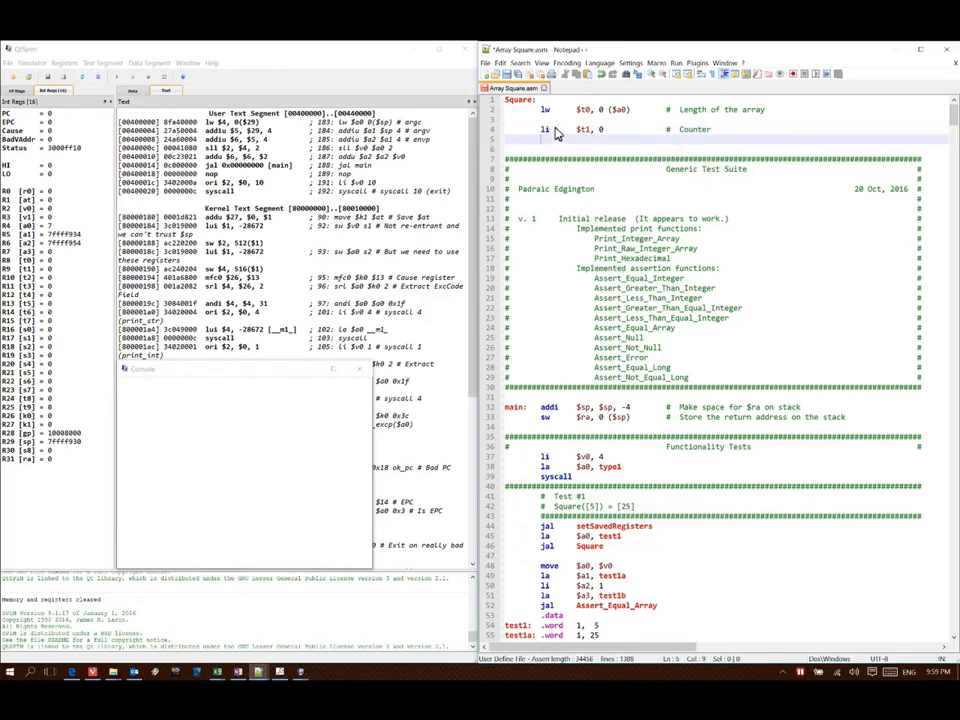
Start the loop with 'loop: bge $t1' on the next line
{"action": "scroll", "scroll_direction": "down", "scroll_amount": 3}
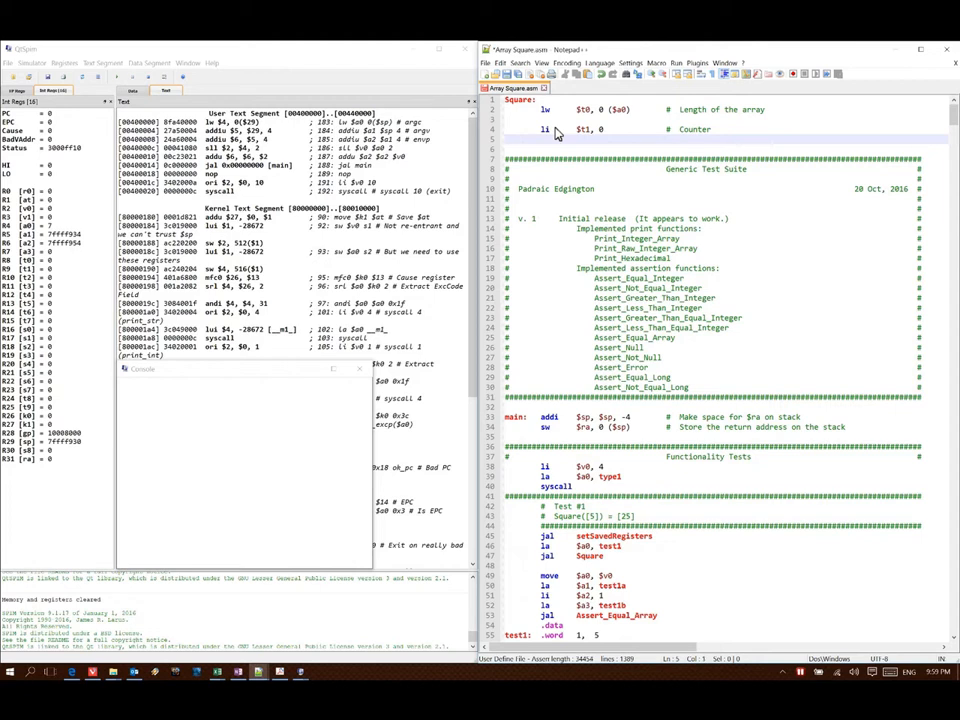
{"action": "type", "text": "loop:    b"}
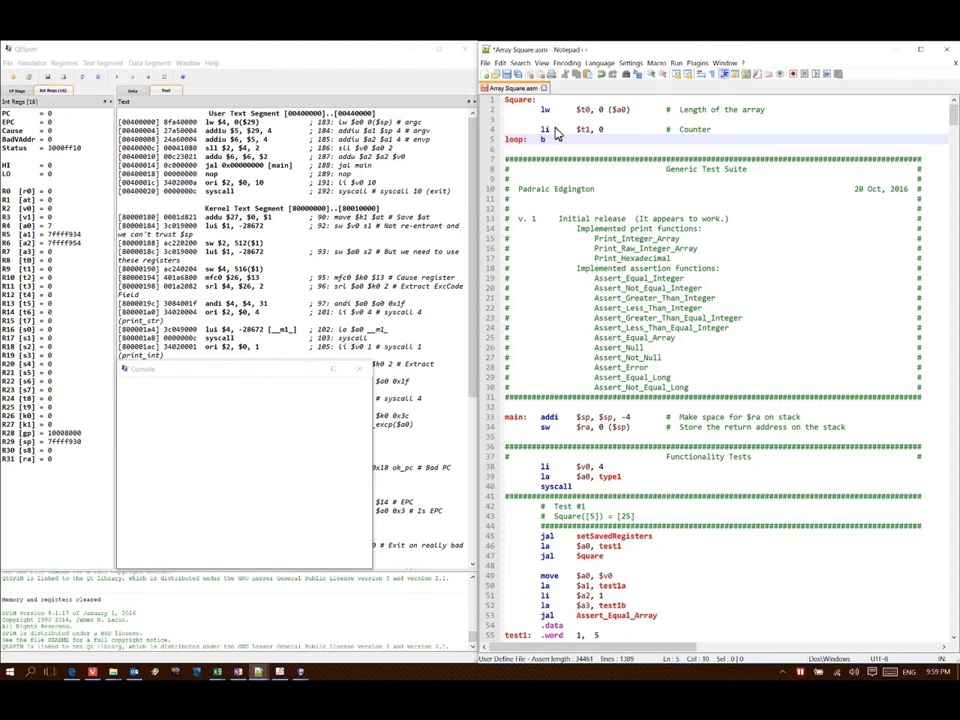
{"action": "type", "text": "ge"}
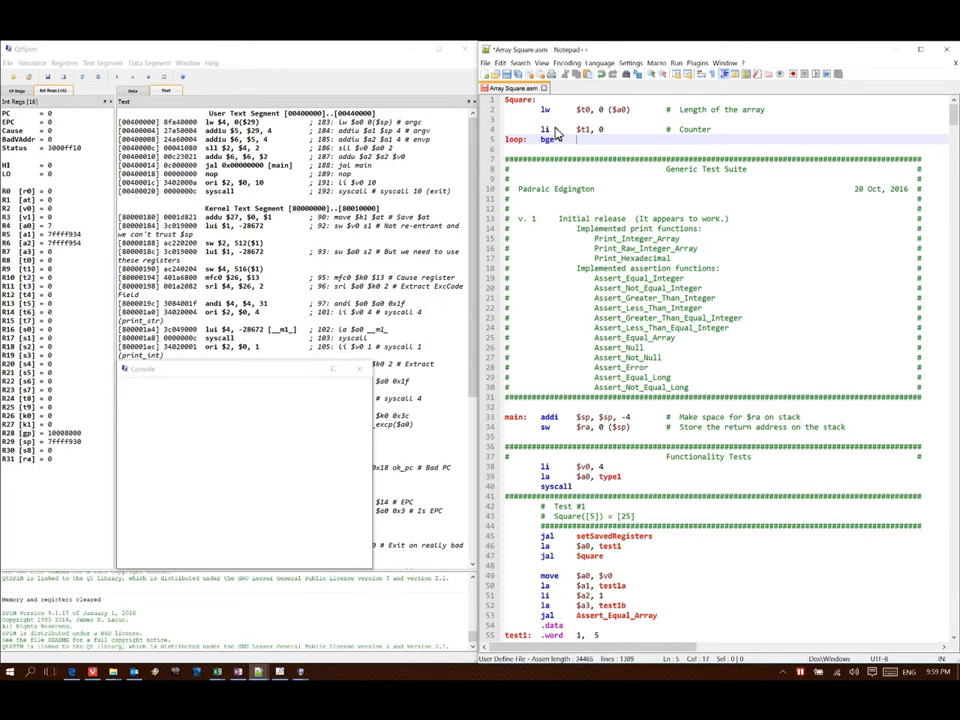
{"action": "type", "text": "$t1,"}
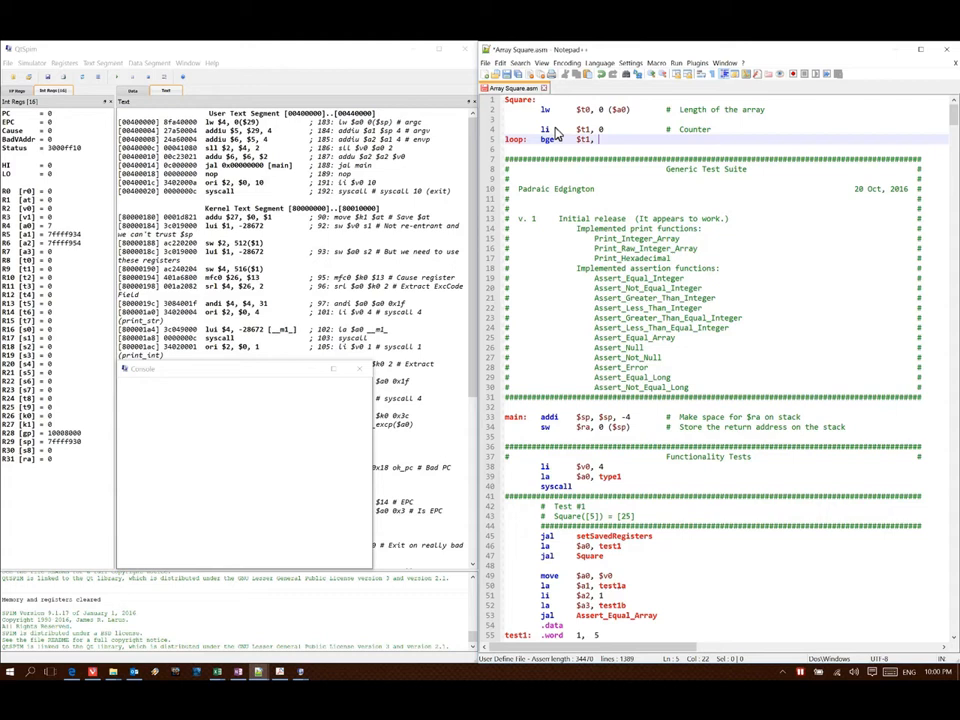
Finish 'bge $t1, $t0, end_loop', add 'addi $t1, $t1, 1', 'j loop' and the end_loop: return lines
{"action": "type", "text": "$t0, end_loop"}
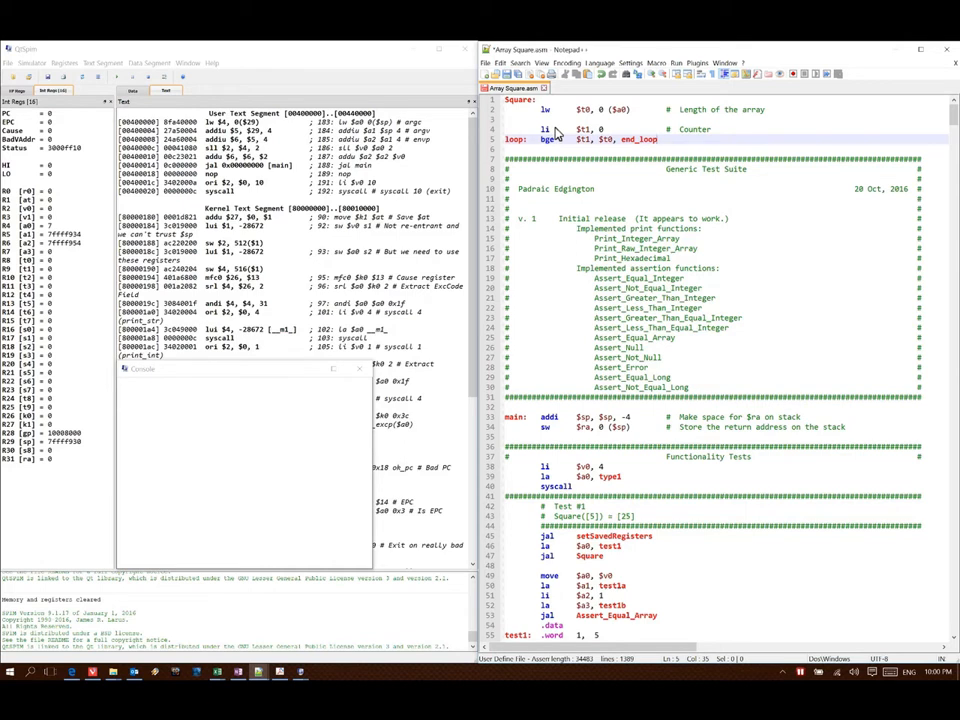
{"action": "mouse_move", "coordinate": [558, 96]}
{"action": "type", "text": "addi"}
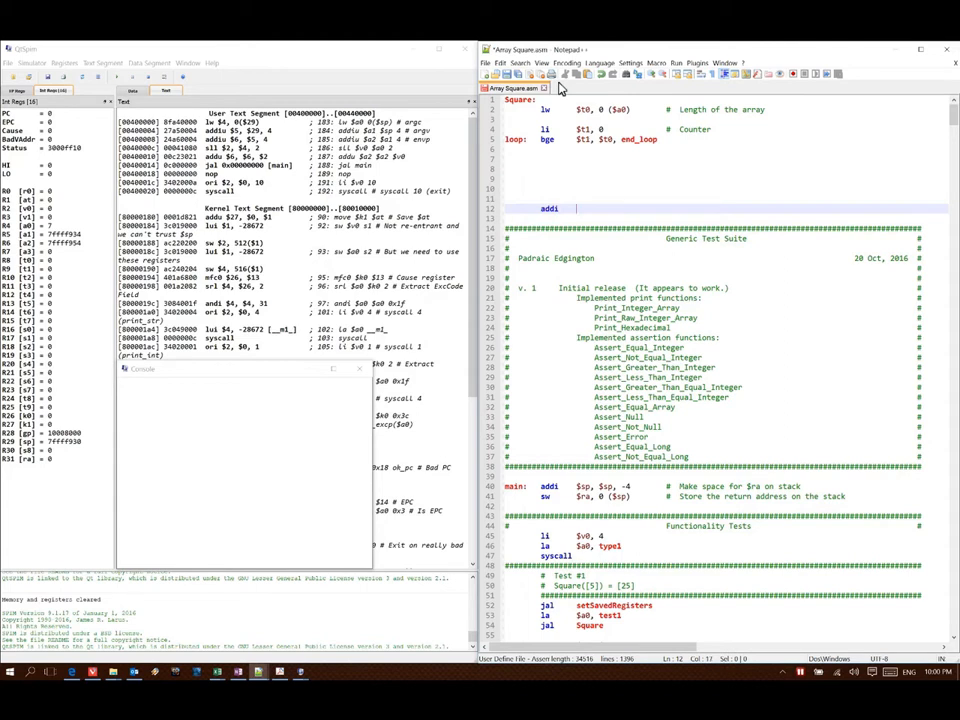
{"action": "type", "text": "$t1,"}
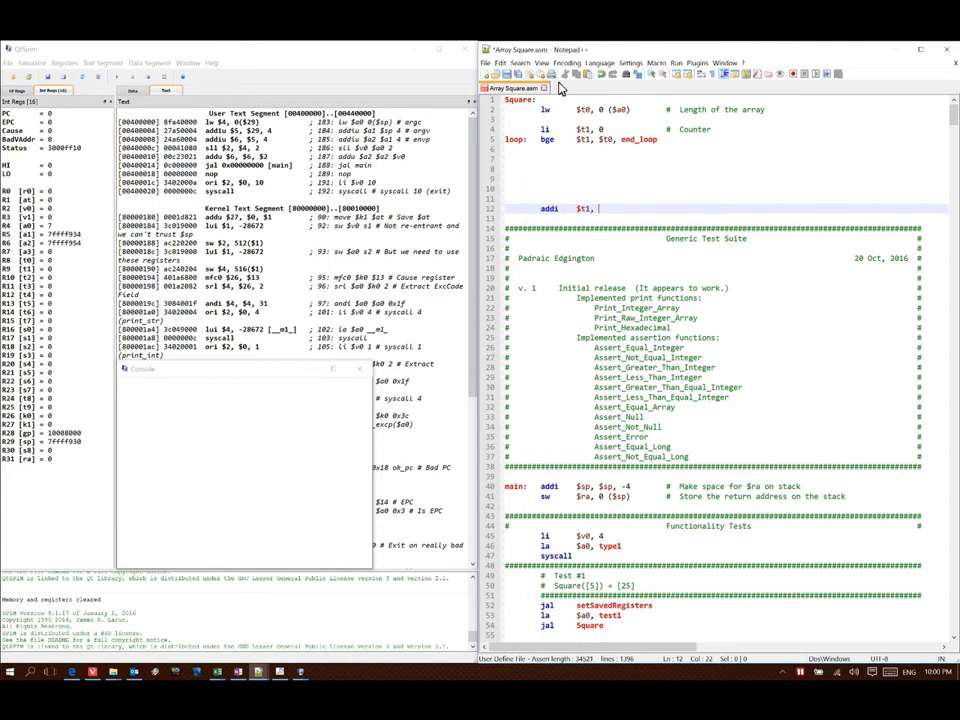
{"action": "type", "text": "$t1, 1"}
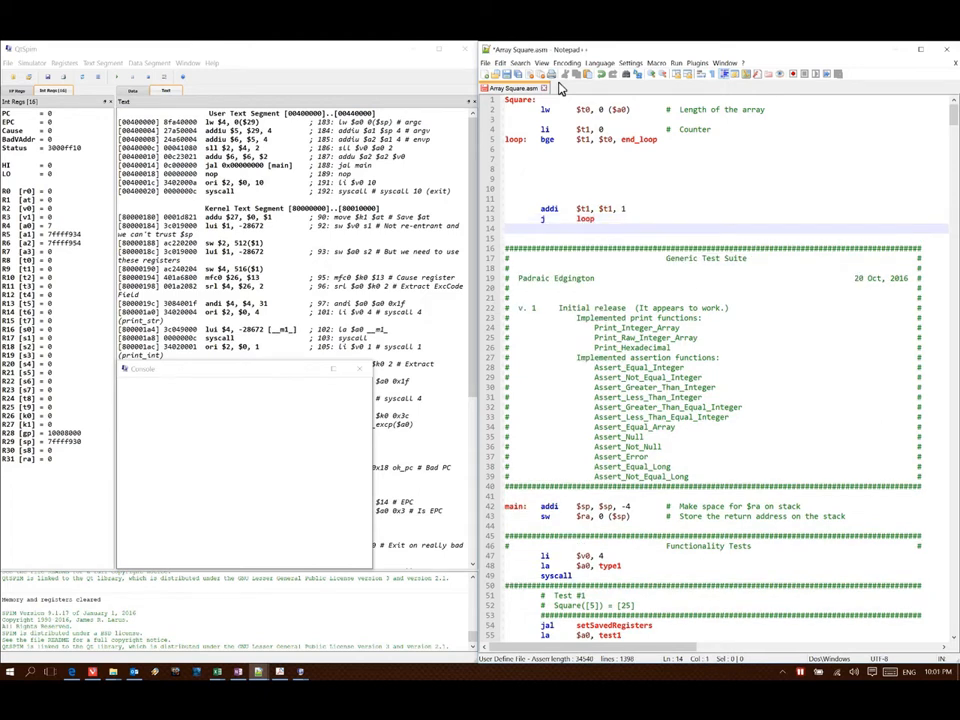
{"action": "type", "text": "end_loop:"}
{"action": "type", "text": "move $v0, $a0"}
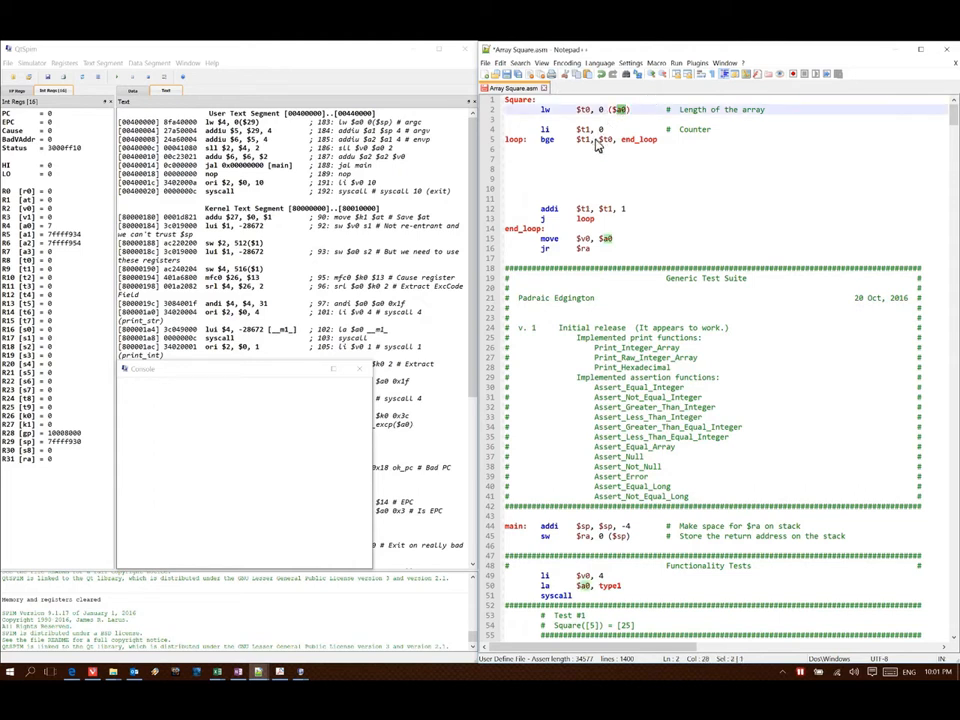
Add loop body 'li $t4, 4' and 'mul $t2, $t1, $t4 # Multiply index by 4 to get byte offset'
{"action": "left_click", "coordinate": [590, 128]}
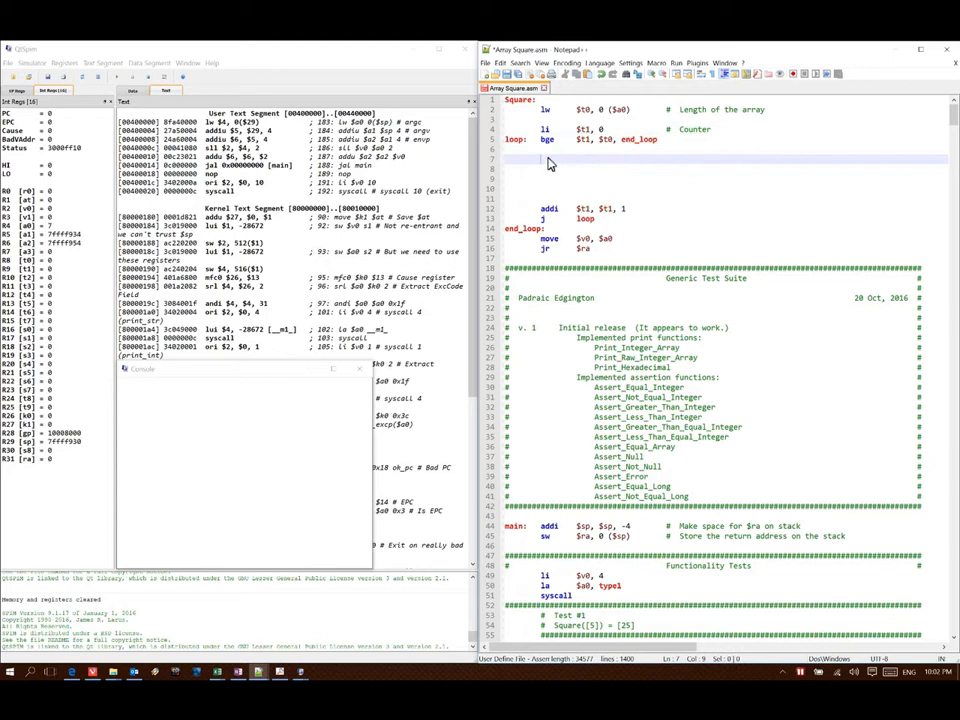
{"action": "scroll", "scroll_direction": "down", "scroll_amount": 3}
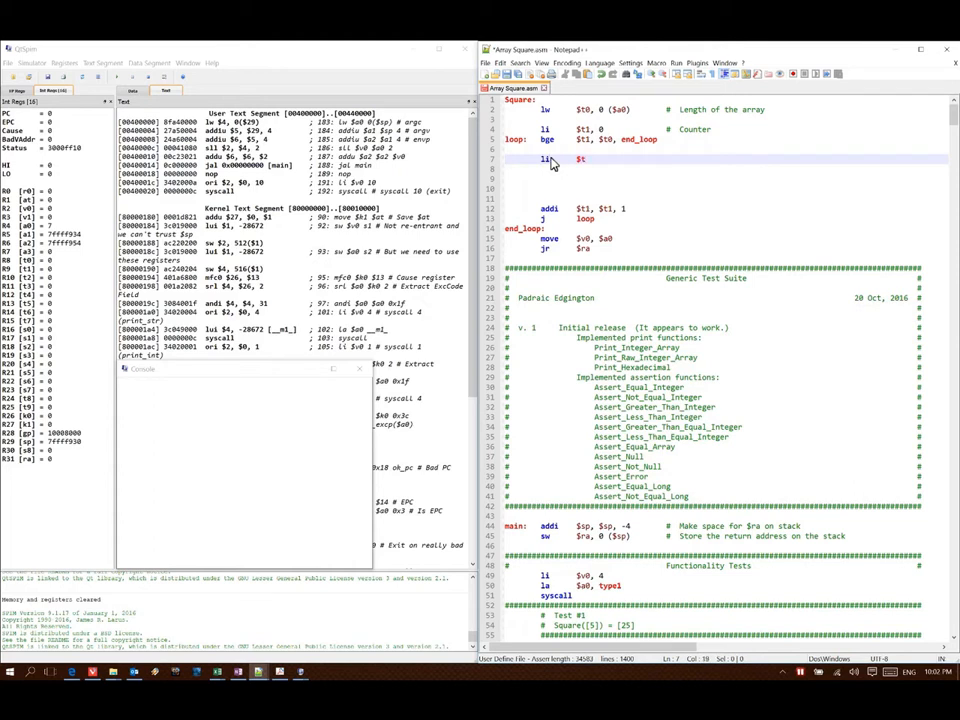
{"action": "type", "text": "$t4, 4"}
{"action": "left_click", "coordinate": [712, 168]}
{"action": "type", "text": "mul $t2,"}
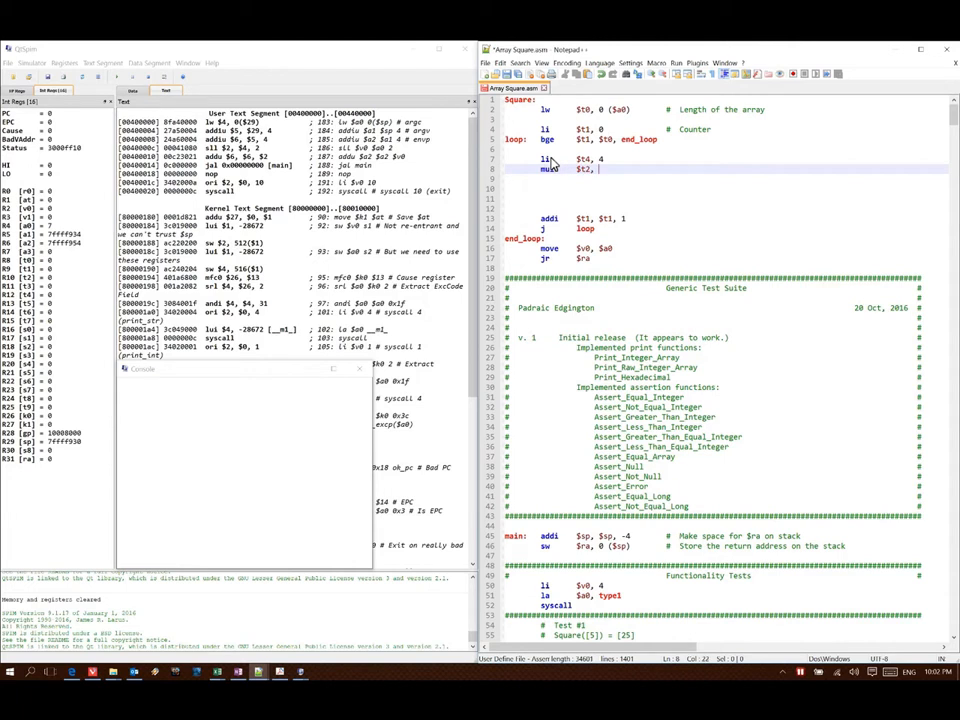
{"action": "type", "text": "$t1, $t4       #"}
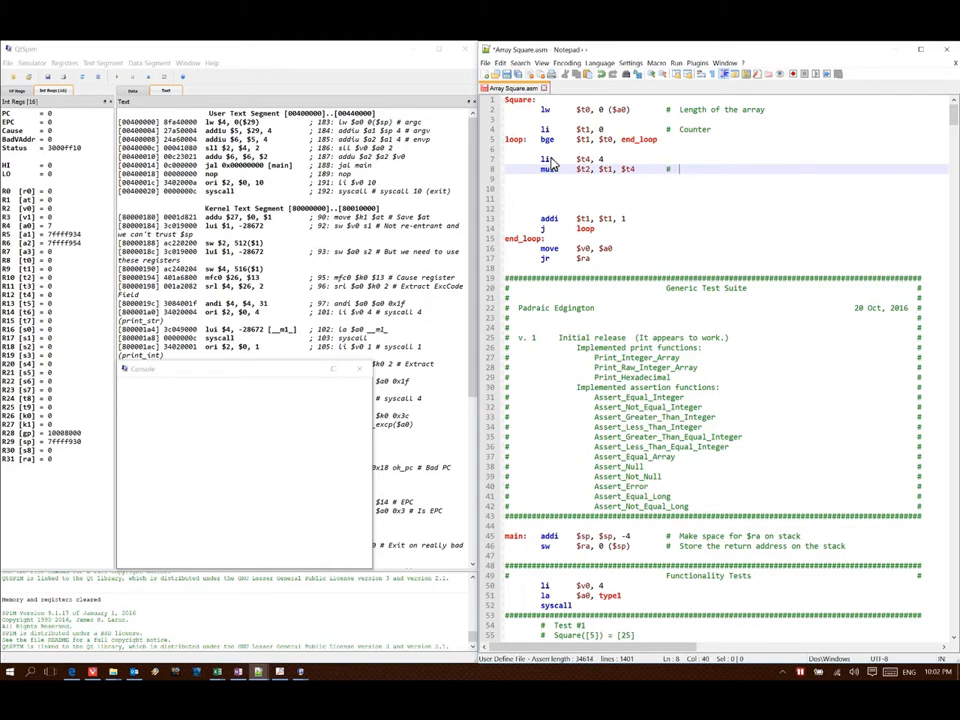
{"action": "type", "text": "Multp"}
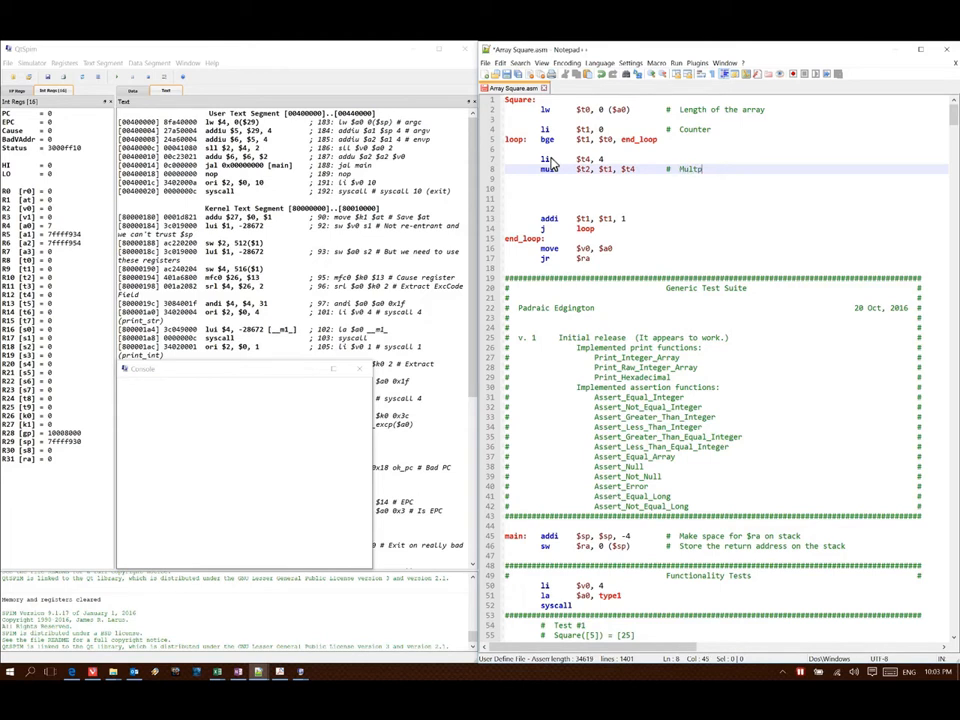
{"action": "type", "text": "iply index by 4 to get byte offset."}
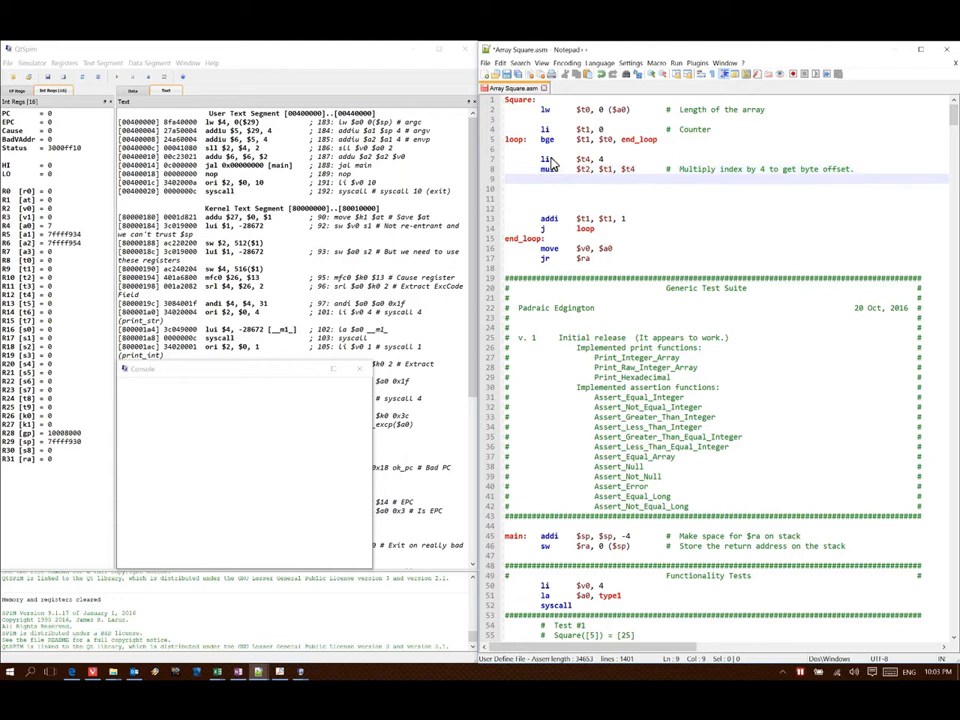
{"action": "mouse_move", "coordinate": [556, 164]}
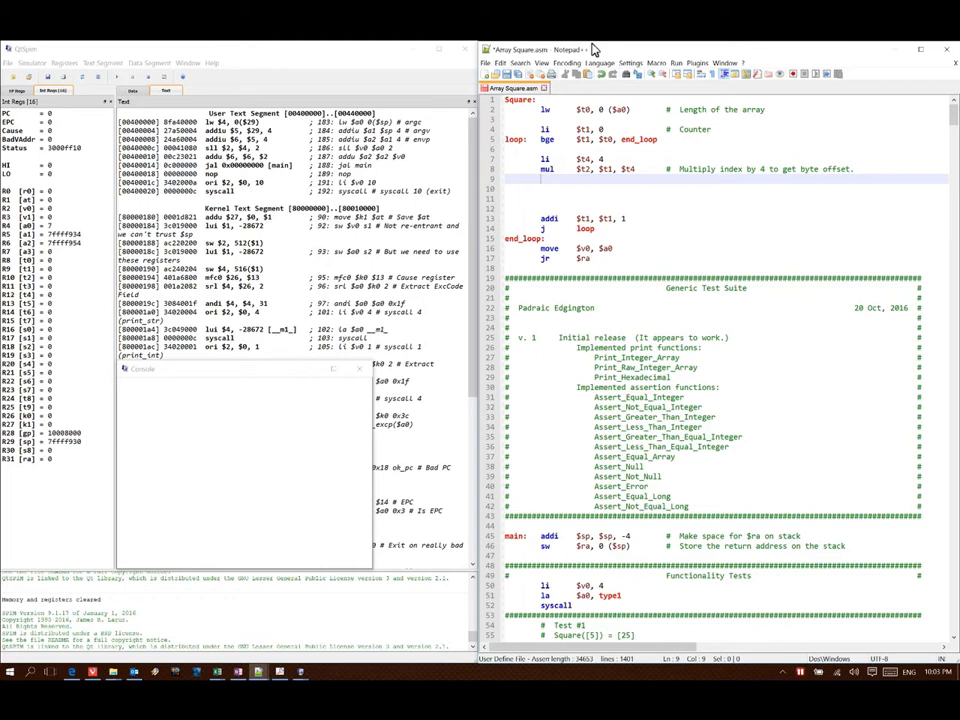
Add 'addi $t2, $t2, 4' commented as skipping the length field
{"action": "type", "text": "addi"}
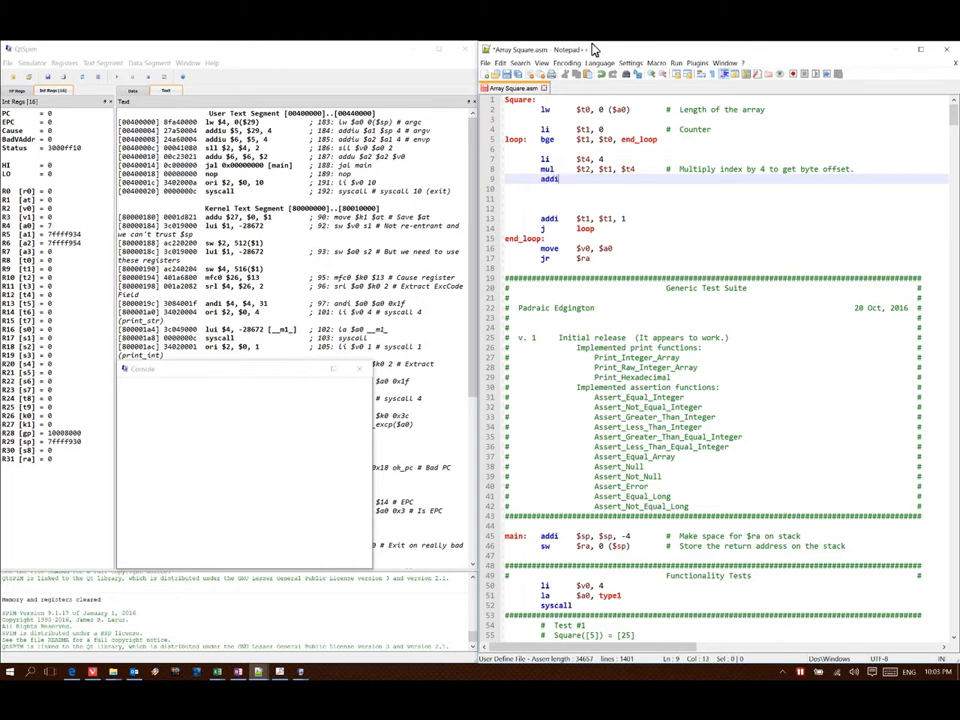
{"action": "type", "text": "$t2, $t2,"}
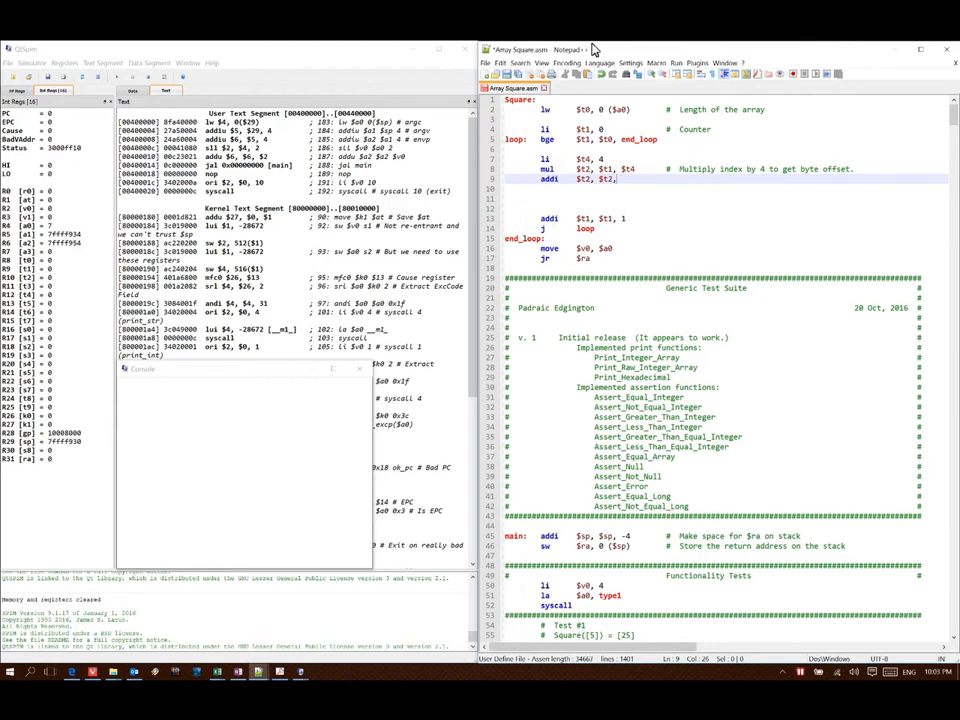
{"action": "type", "text": "4         #"}
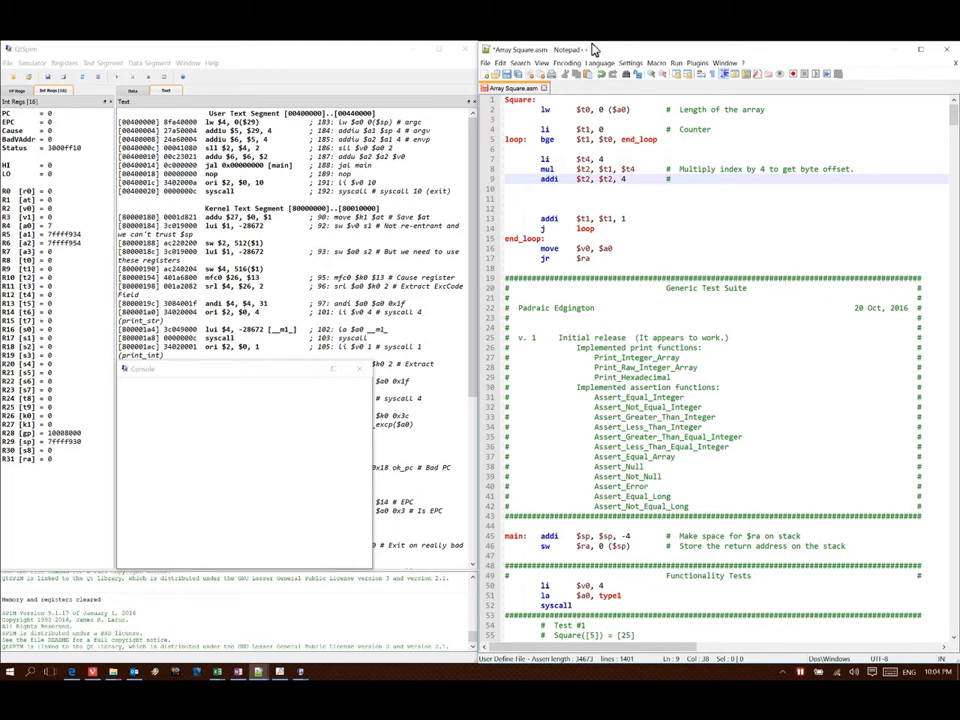
{"action": "type", "text": "Add 4 to skip the length field."}
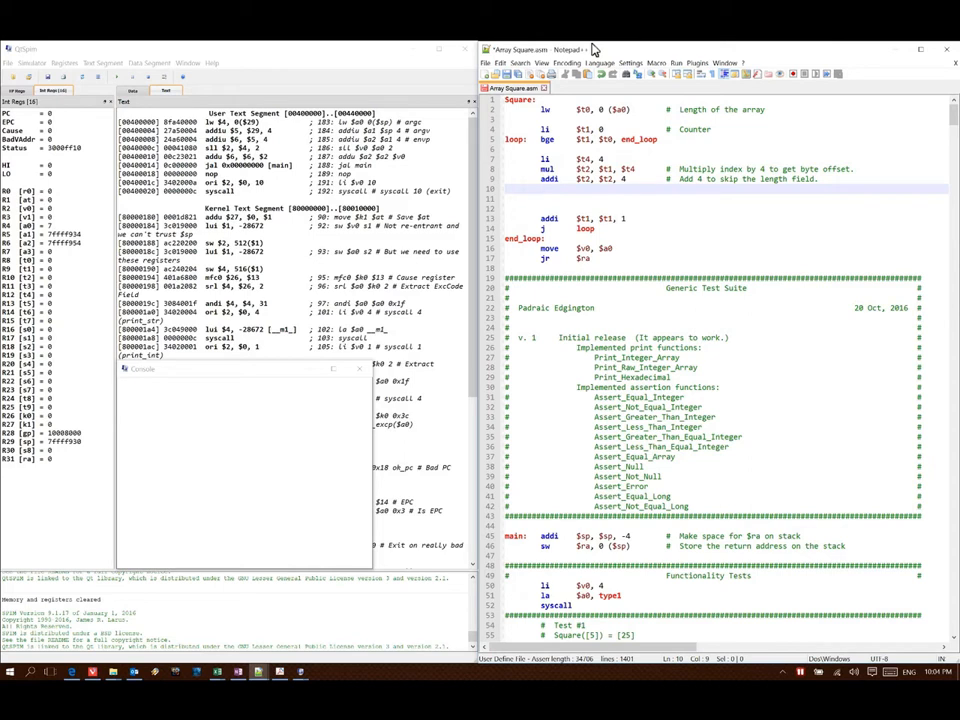
Add 'add $t2, $a0, $t2 # Location of element $t1 in array $a0'
{"action": "type", "text": "add $t2,"}
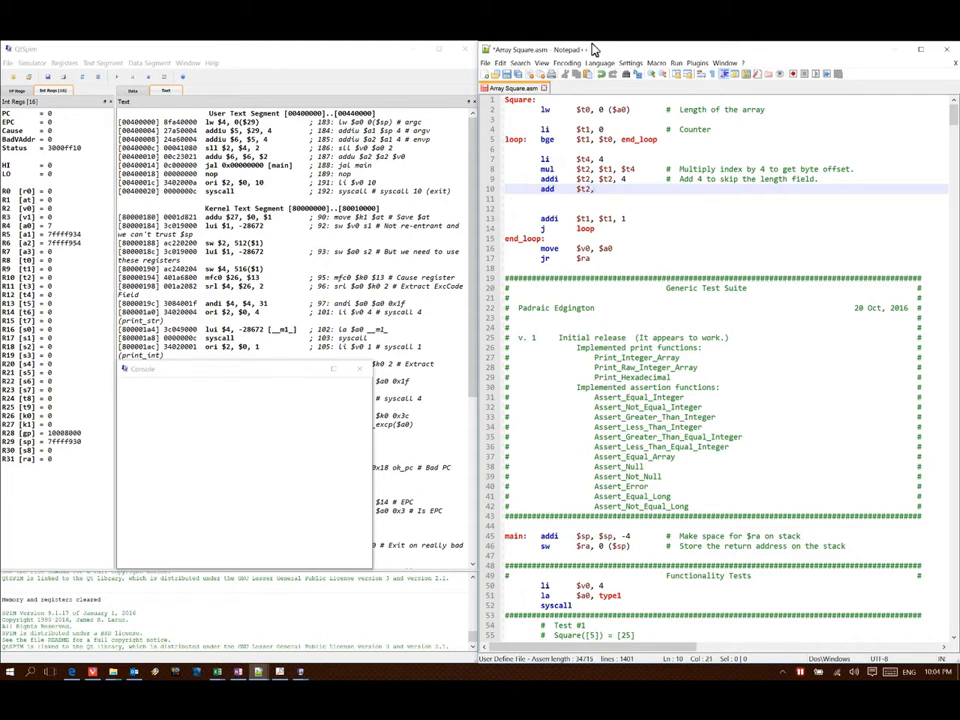
{"action": "type", "text": "$a0, $"}
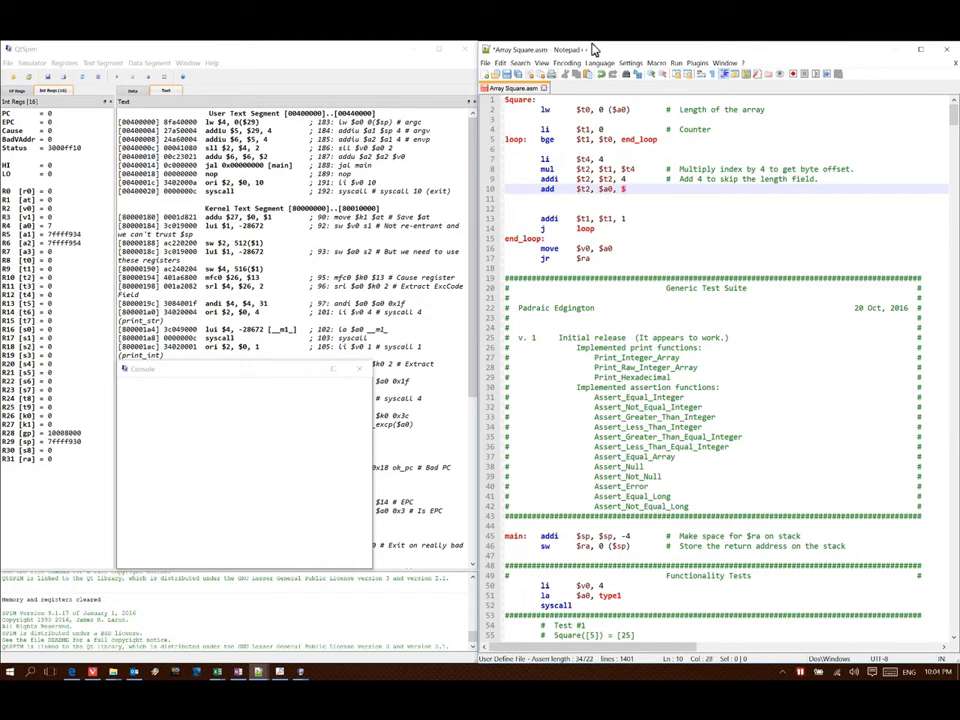
{"action": "type", "text": "t2       #"}
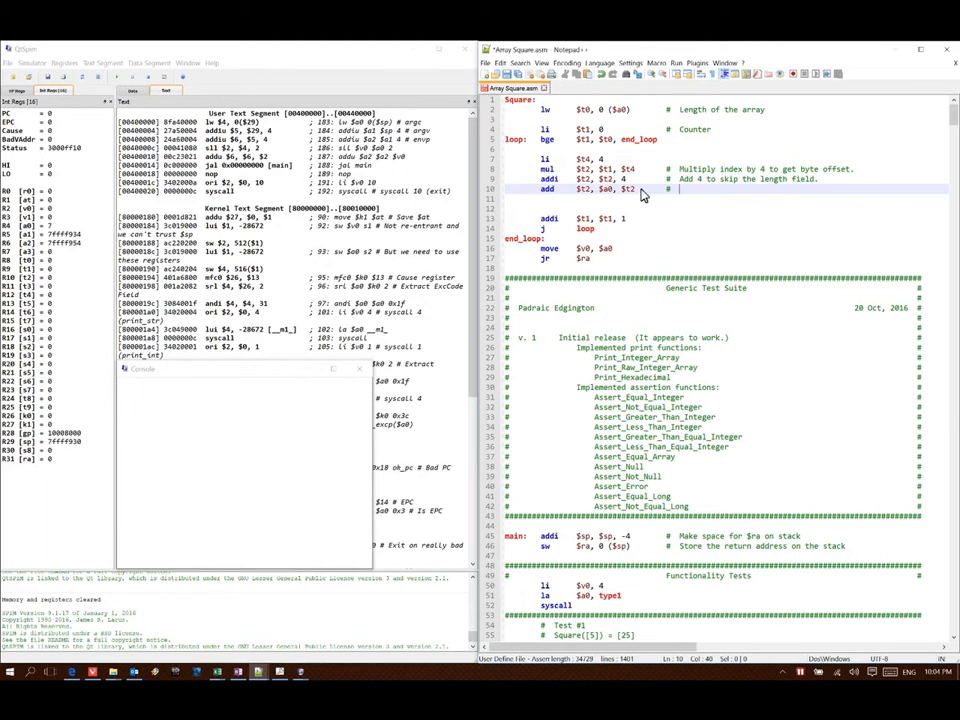
{"action": "type", "text": "Location of"}
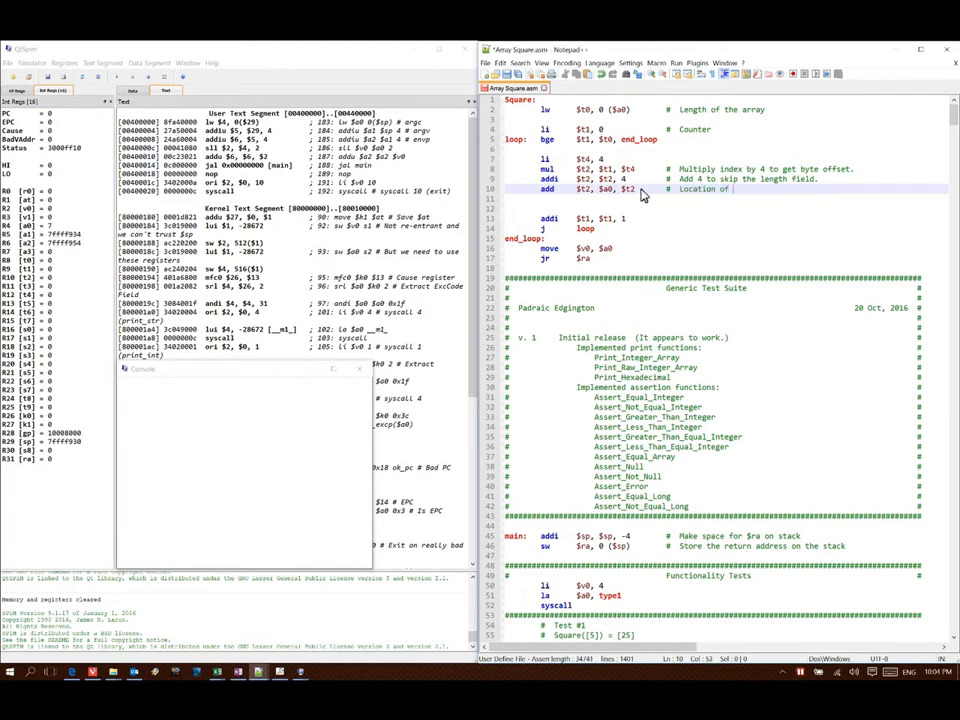
{"action": "type", "text": "element"}
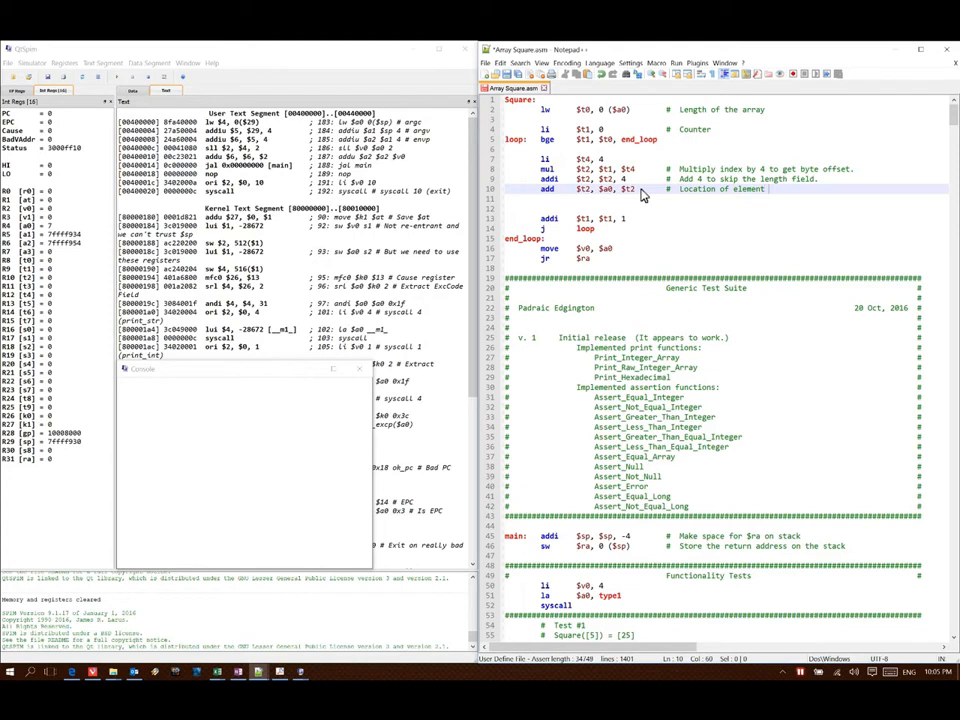
{"action": "type", "text": "$t1"}
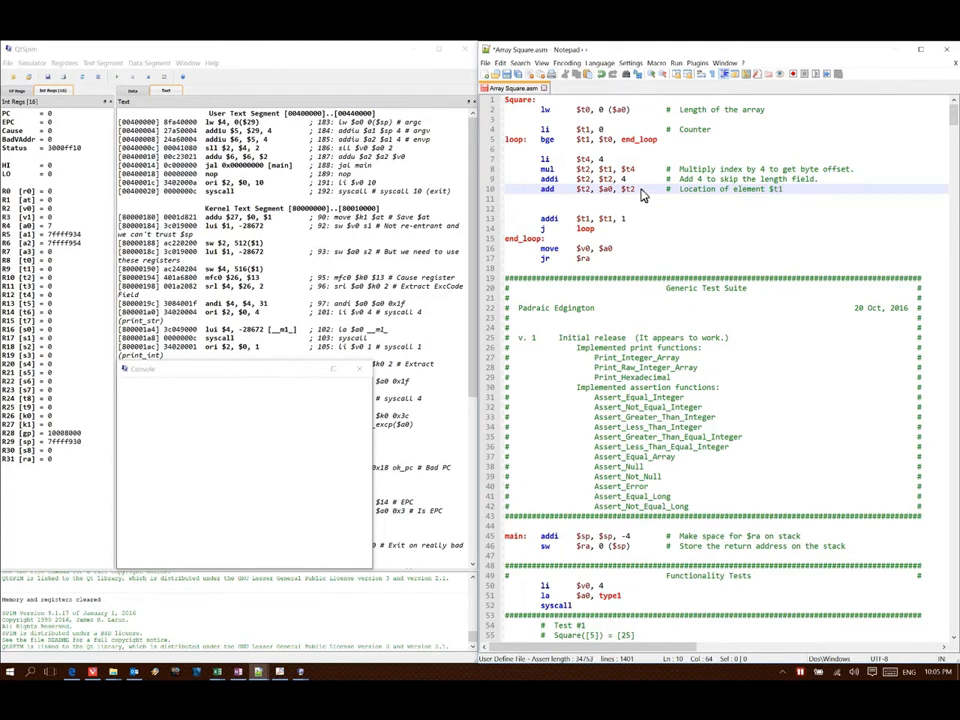
{"action": "type", "text": "in array $a0"}
{"action": "left_click", "coordinate": [724, 208]}
{"action": "type", "text": "lw"}
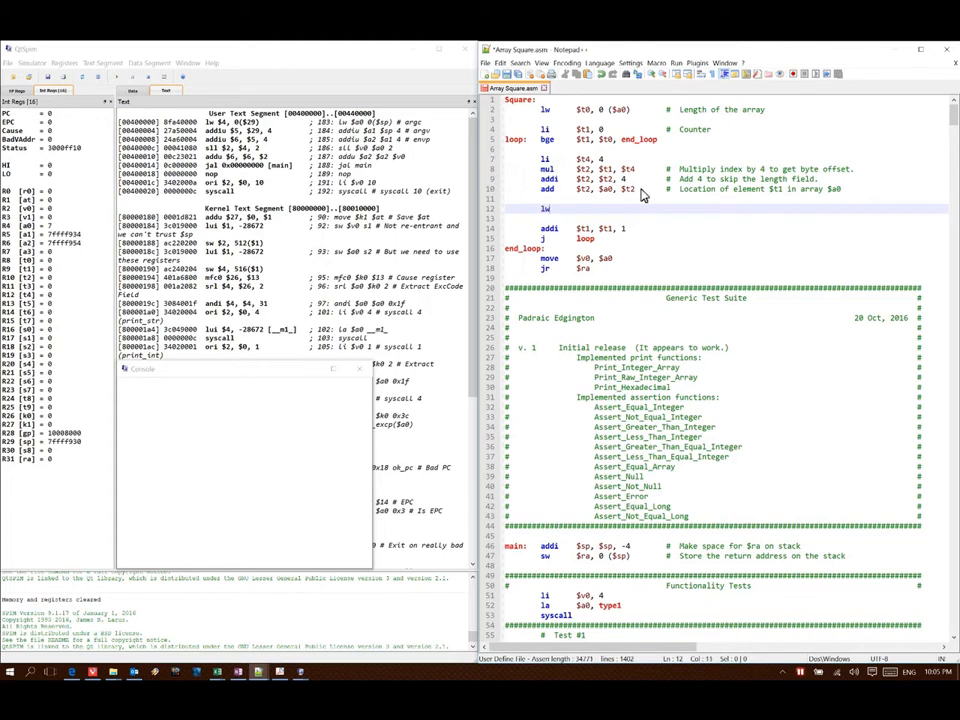
Write 'lw $t3, 0($t2) # Fetch element $t1', 'mul $t3, $t3, $t3' and 'sw $t3, 0($t2) # Store squared element.'
{"action": "type", "text": "$t3, 0 ($t2) # Ft"}
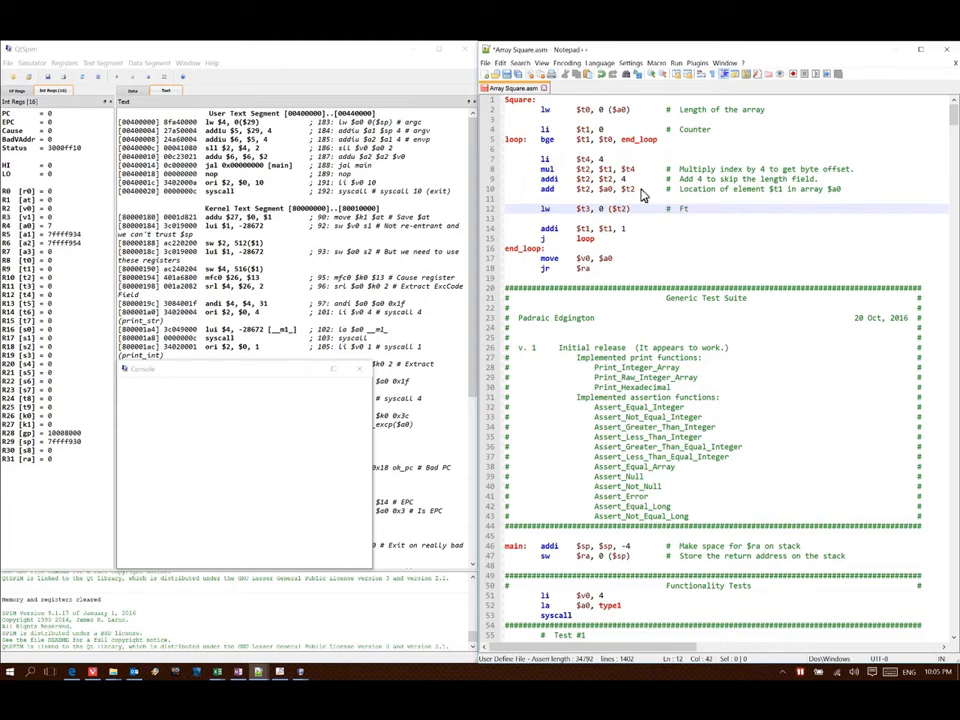
{"action": "type", "text": "Fetch element $t1"}
{"action": "type", "text": "mul"}
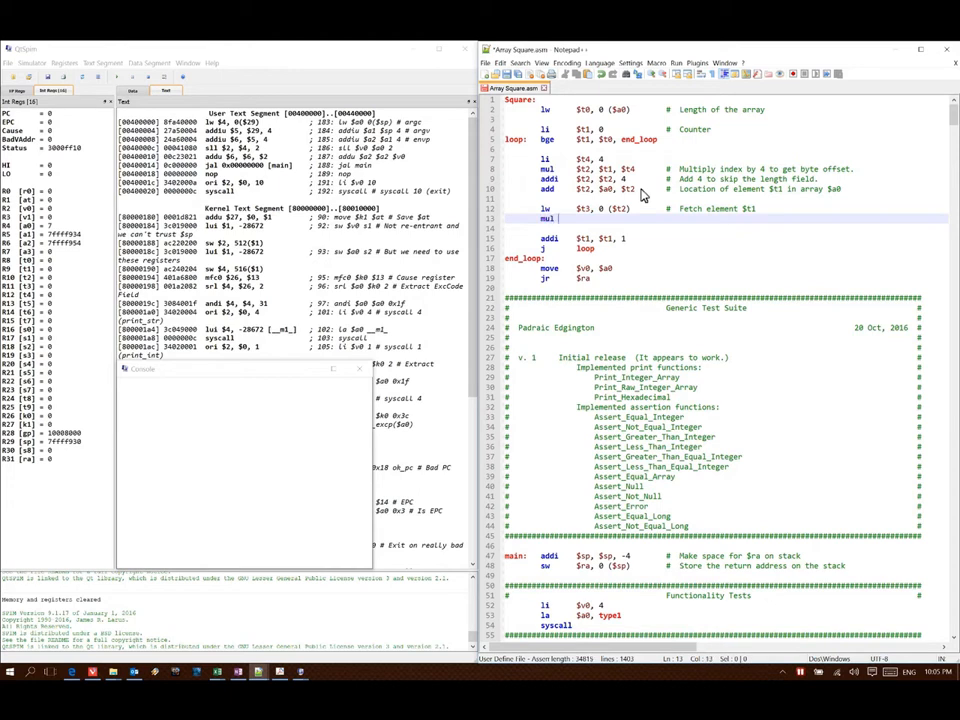
{"action": "type", "text": "$t3,"}
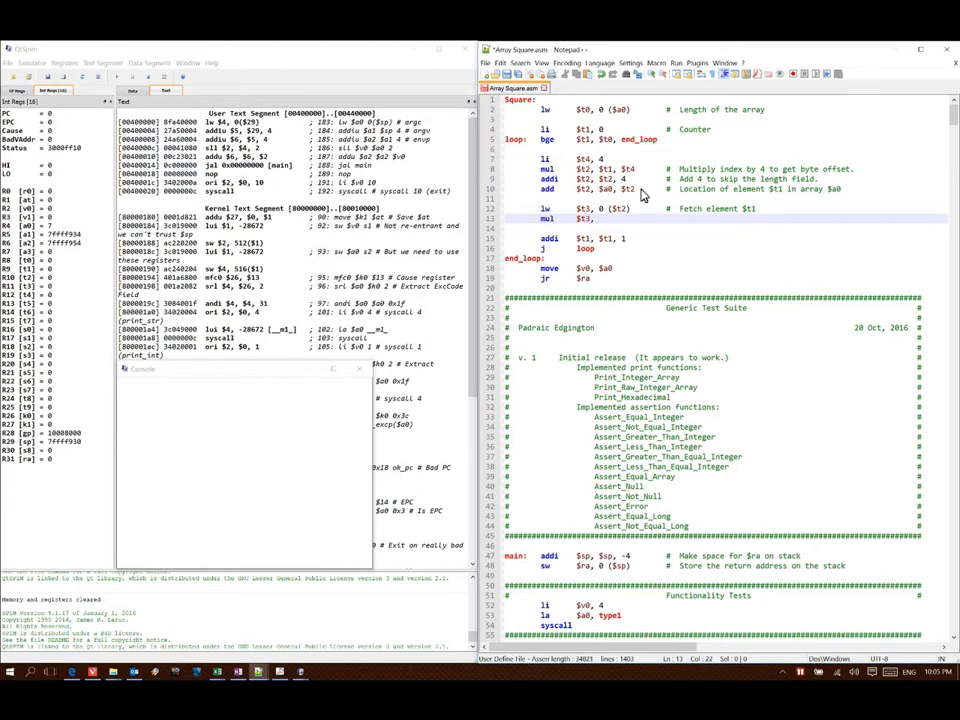
{"action": "type", "text": "$t3, $t3"}
{"action": "type", "text": "sw $t3,"}
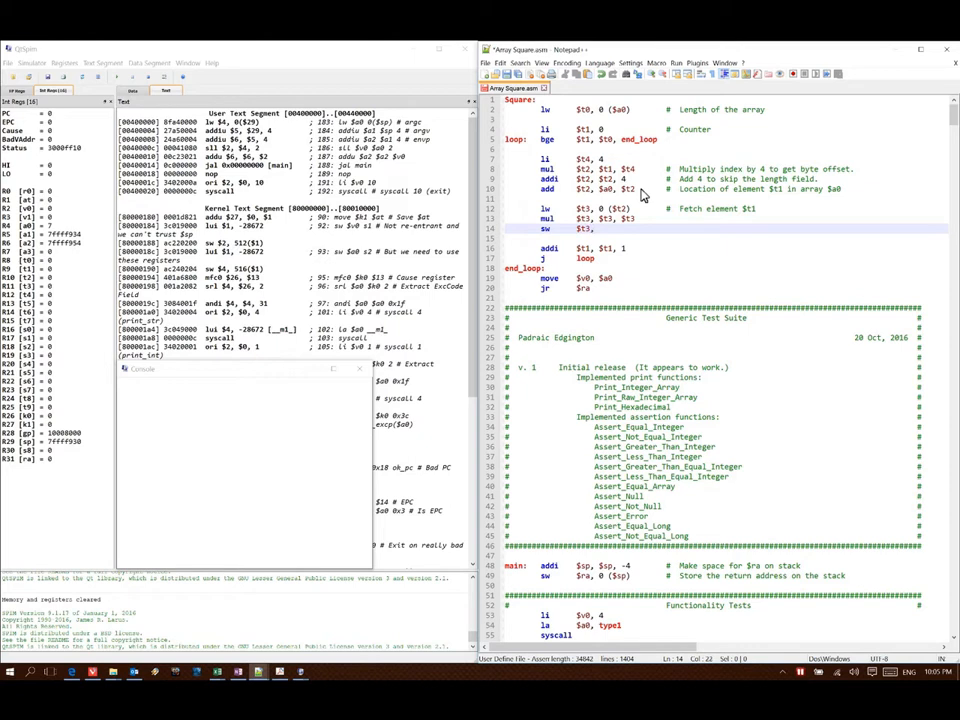
{"action": "type", "text": "0 ($t2"}
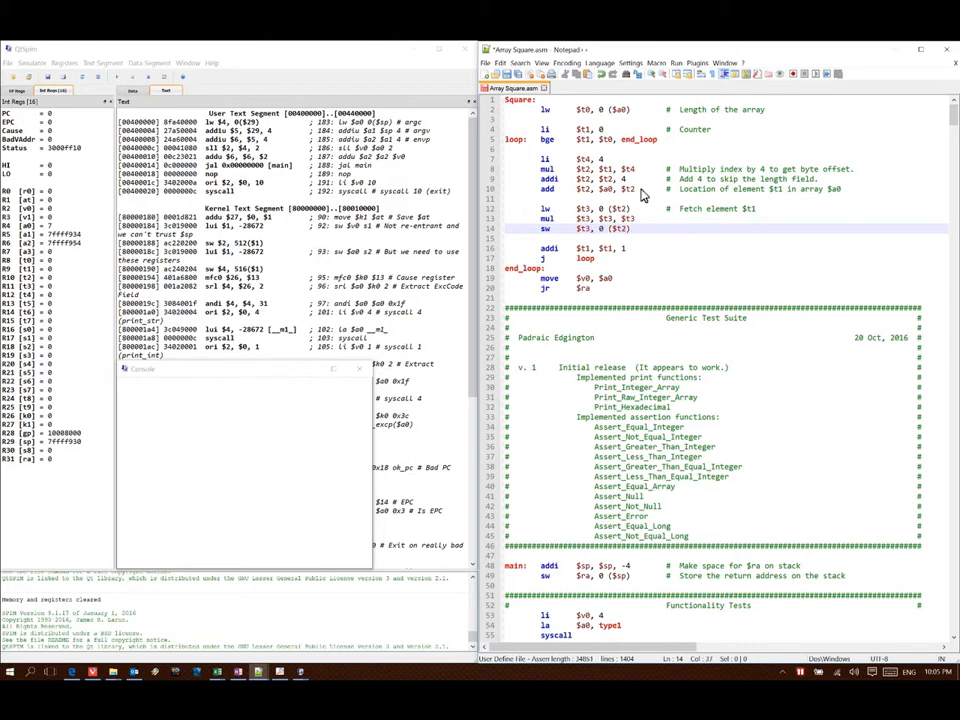
{"action": "type", "text": "Store"}
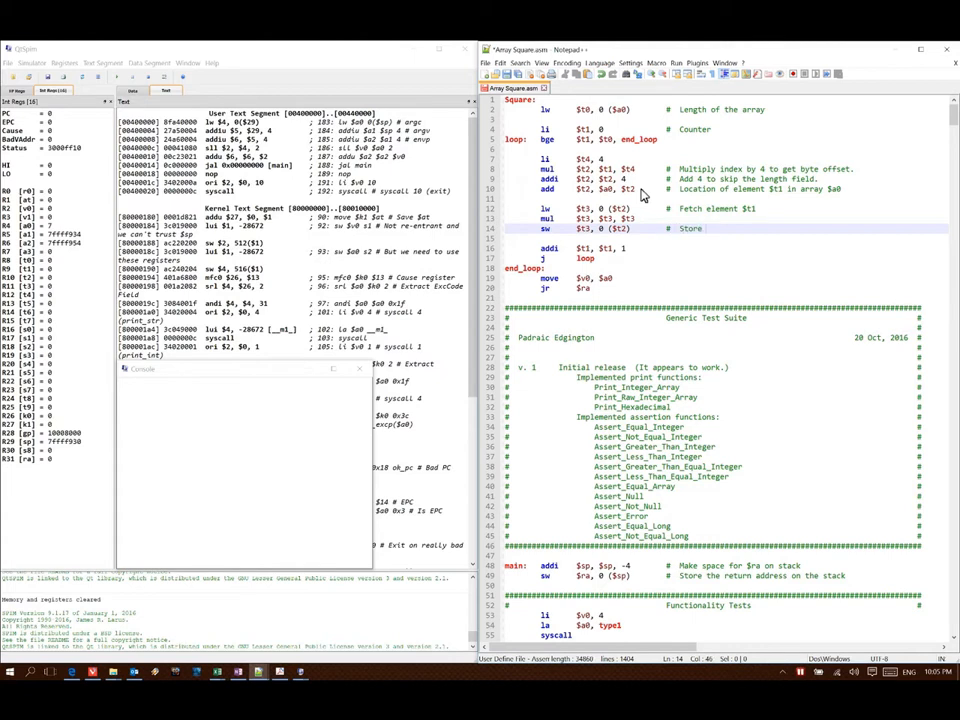
{"action": "type", "text": "squared el"}
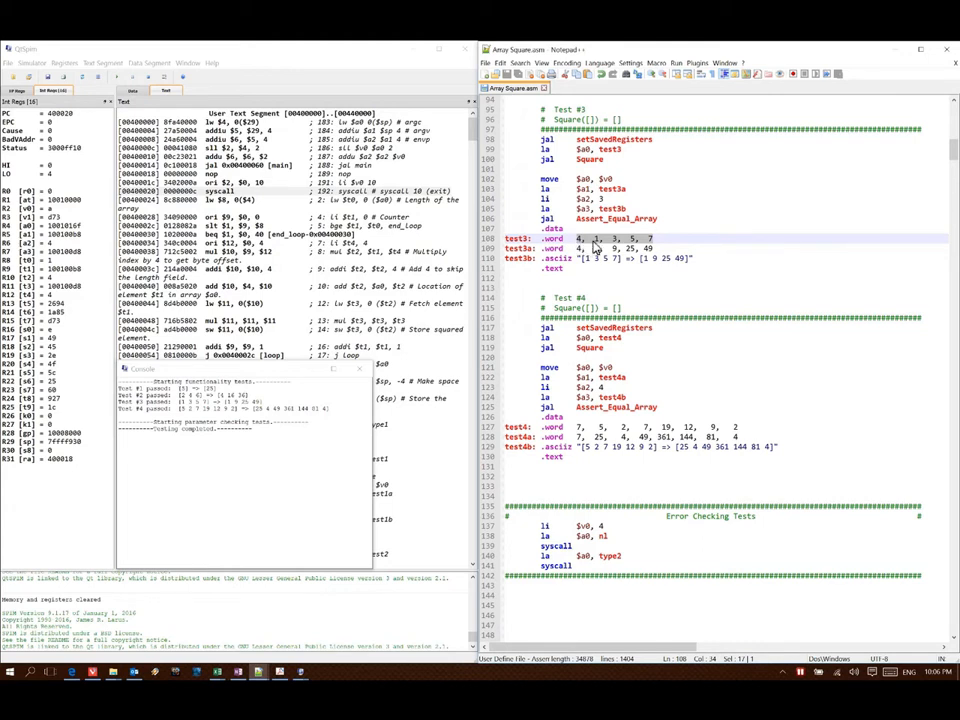
{"action": "mouse_move", "coordinate": [596, 252]}
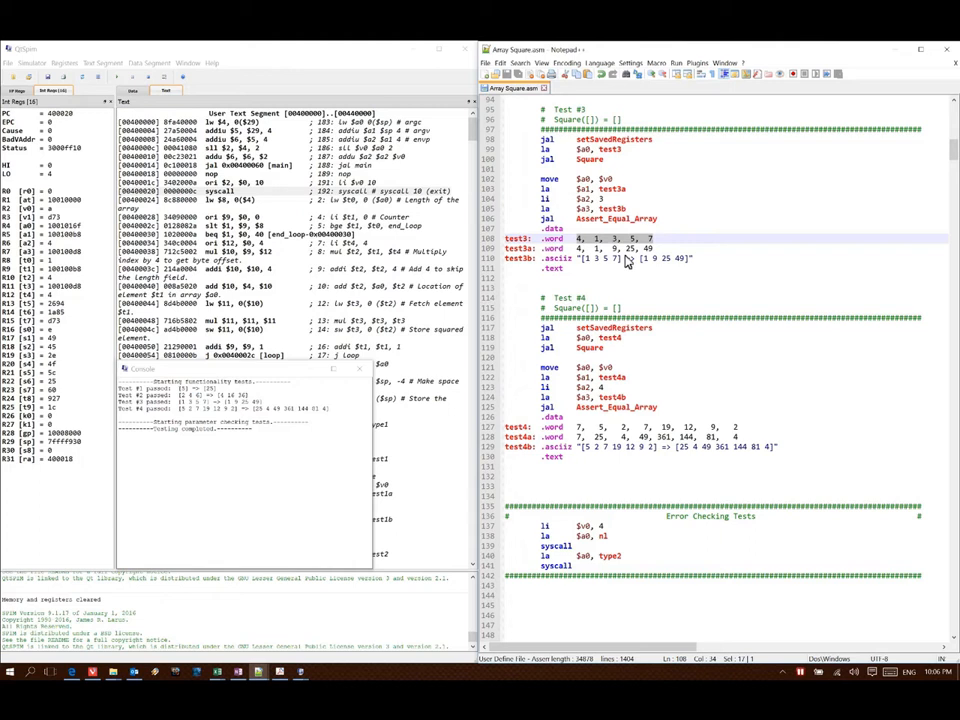
{"action": "mouse_move", "coordinate": [628, 260]}
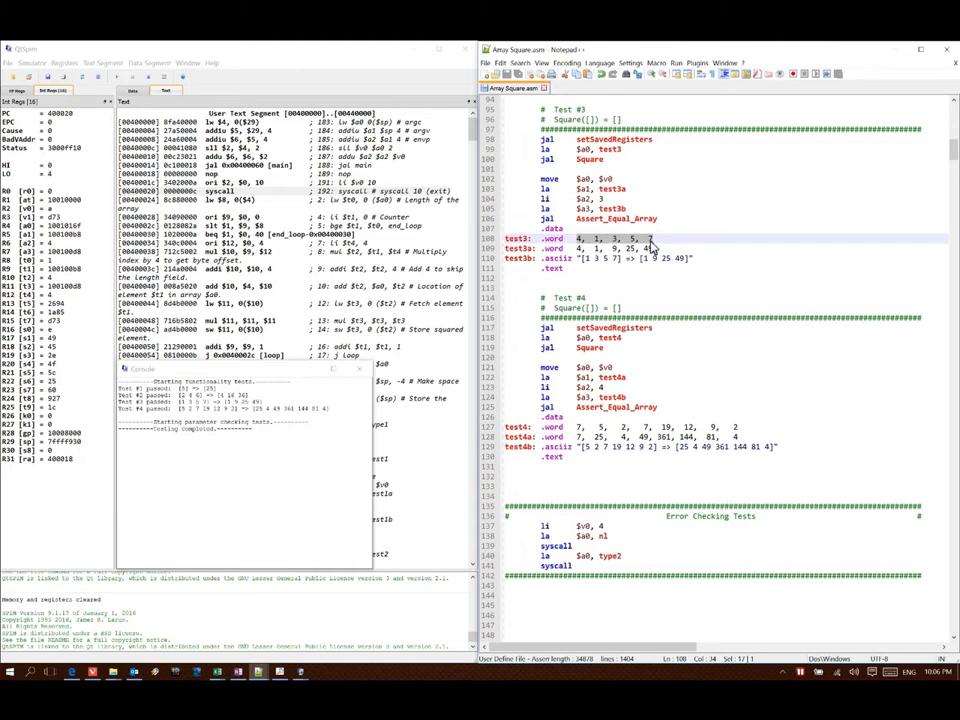
{"action": "mouse_move", "coordinate": [636, 192]}
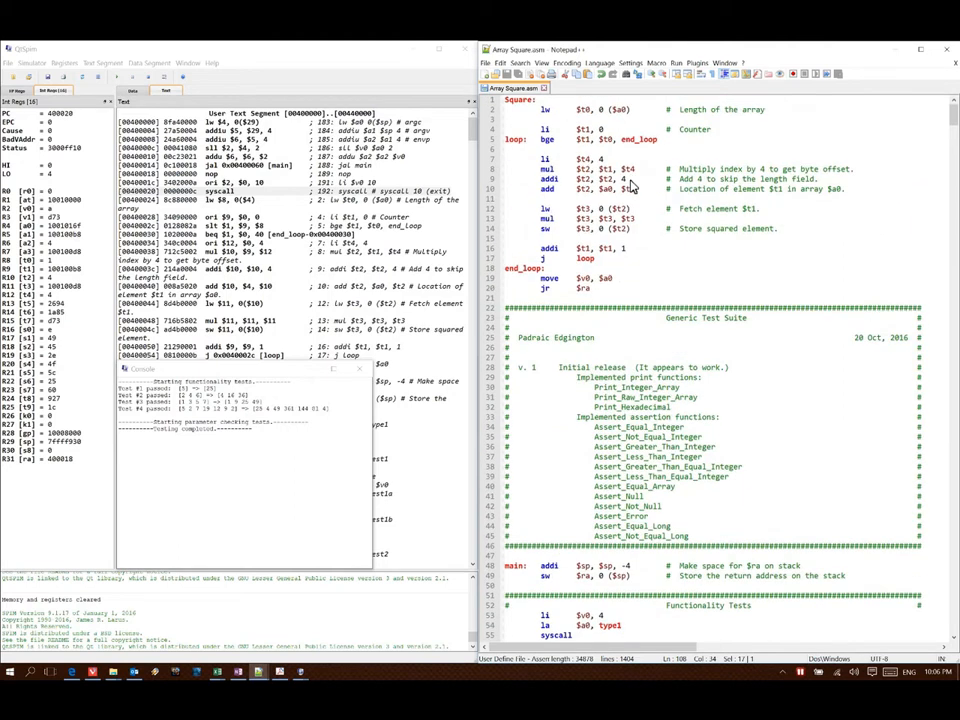
{"action": "mouse_move", "coordinate": [508, 168]}
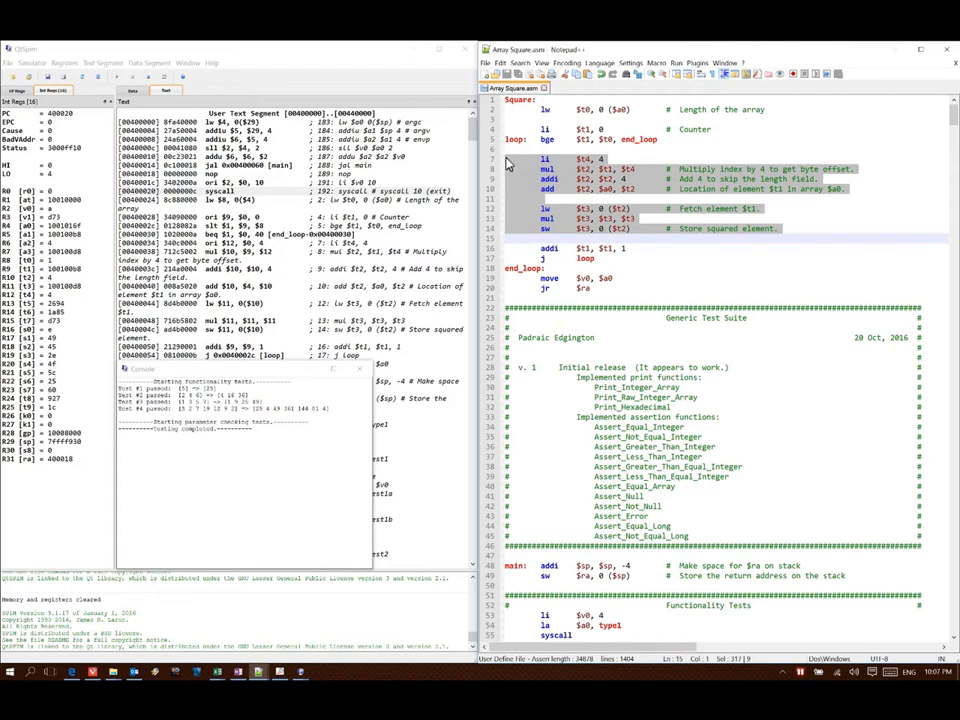
{"action": "left_click", "coordinate": [548, 160]}
{"action": "type", "text": "sll"}
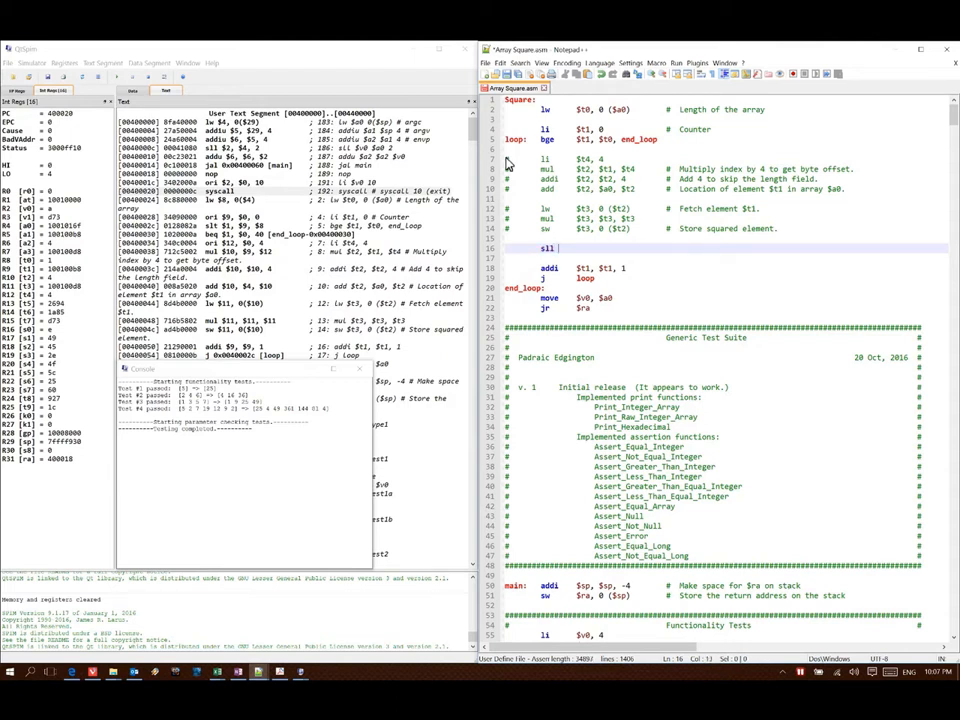
Write 'sll $t2, $t1, 2 # Multiply by 4' and 'add $t2, $a0, $t2 # Memory address of element $t1 - 1'
{"action": "type", "text": "$"}
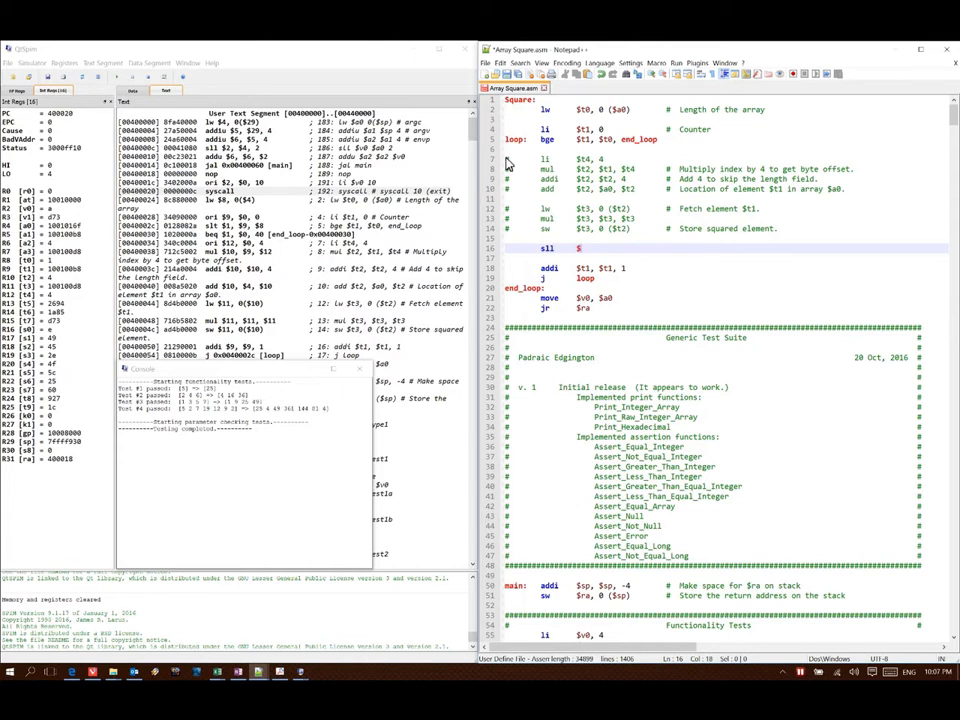
{"action": "type", "text": "$t2, $t1, 2 #"}
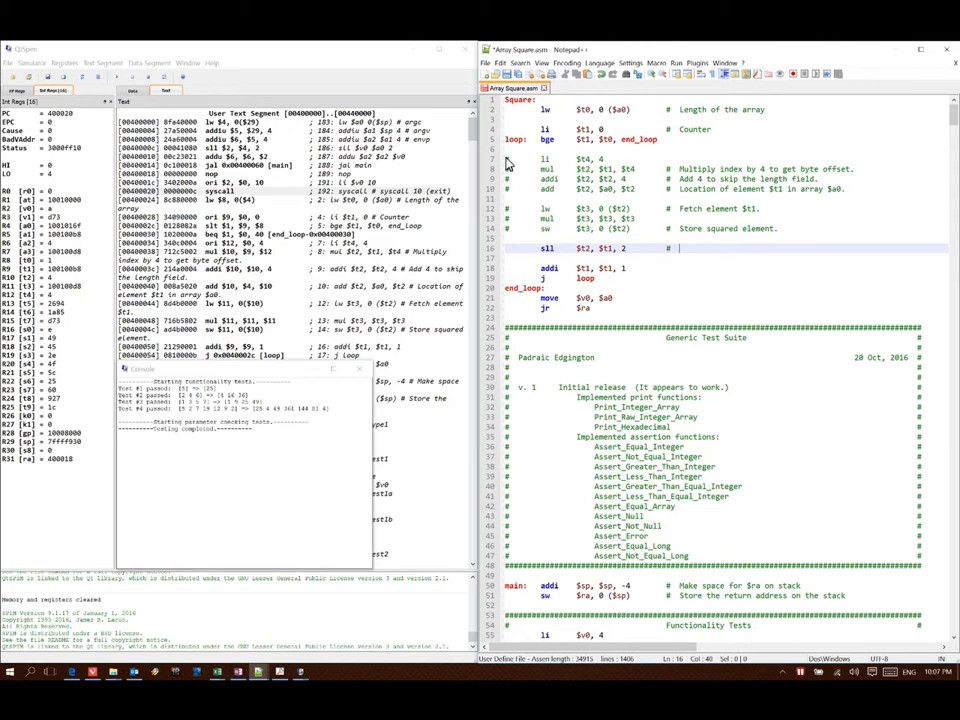
{"action": "type", "text": "Multiply by 4"}
{"action": "left_click", "coordinate": [724, 258]}
{"action": "type", "text": "add $t2, $a0, $t2"}
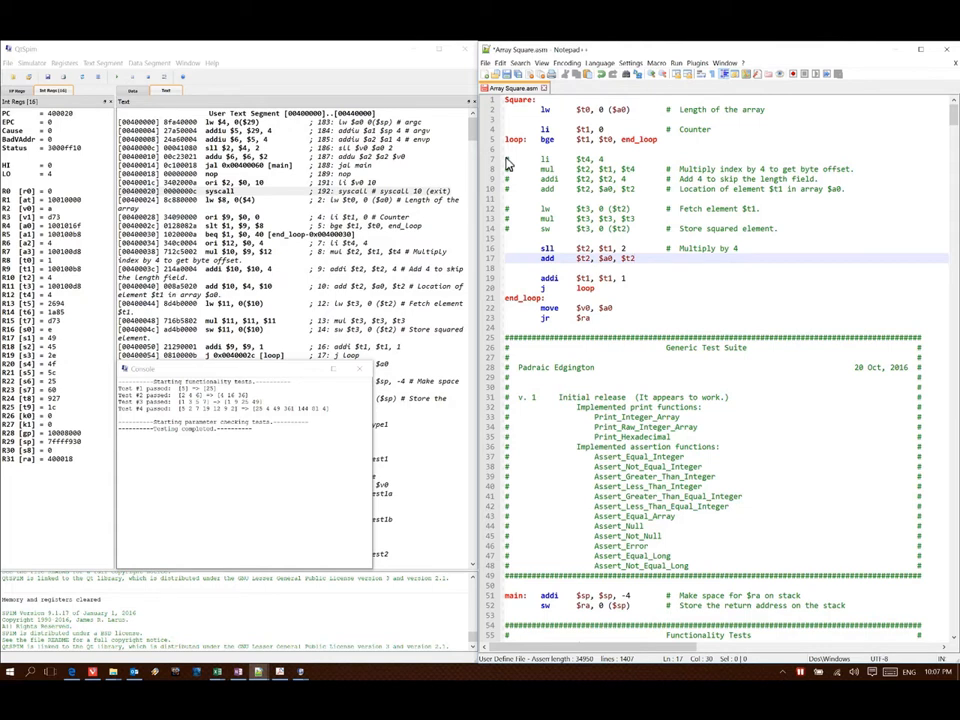
{"action": "mouse_move", "coordinate": [602, 212]}
{"action": "type", "text": "     # Memory address of element $t1"}
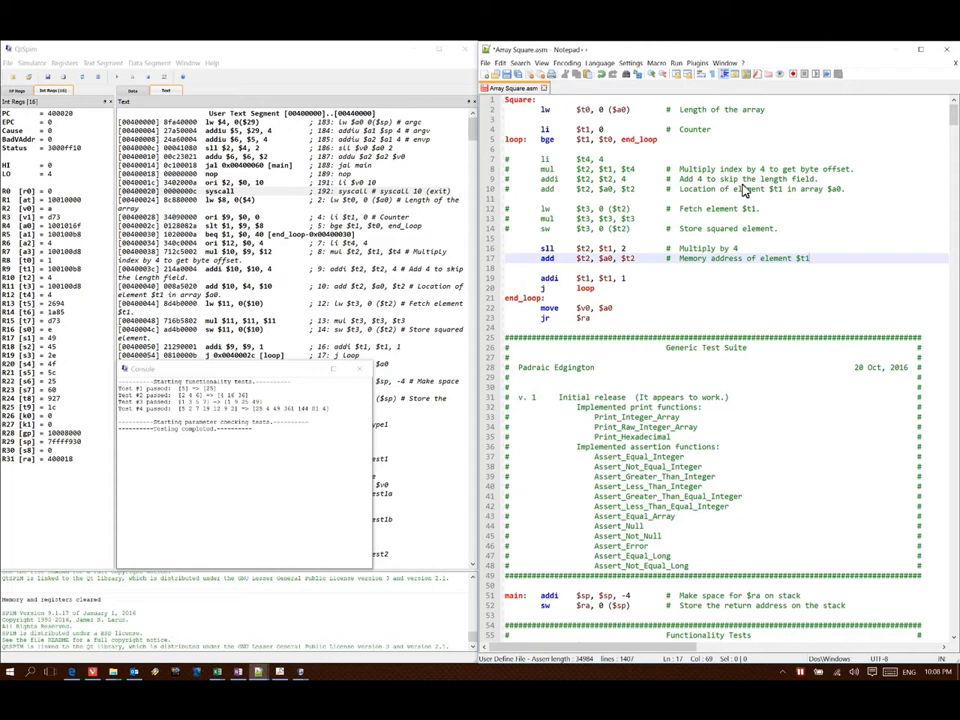
{"action": "type", "text": "- 1."}
{"action": "type", "text": "lw"}
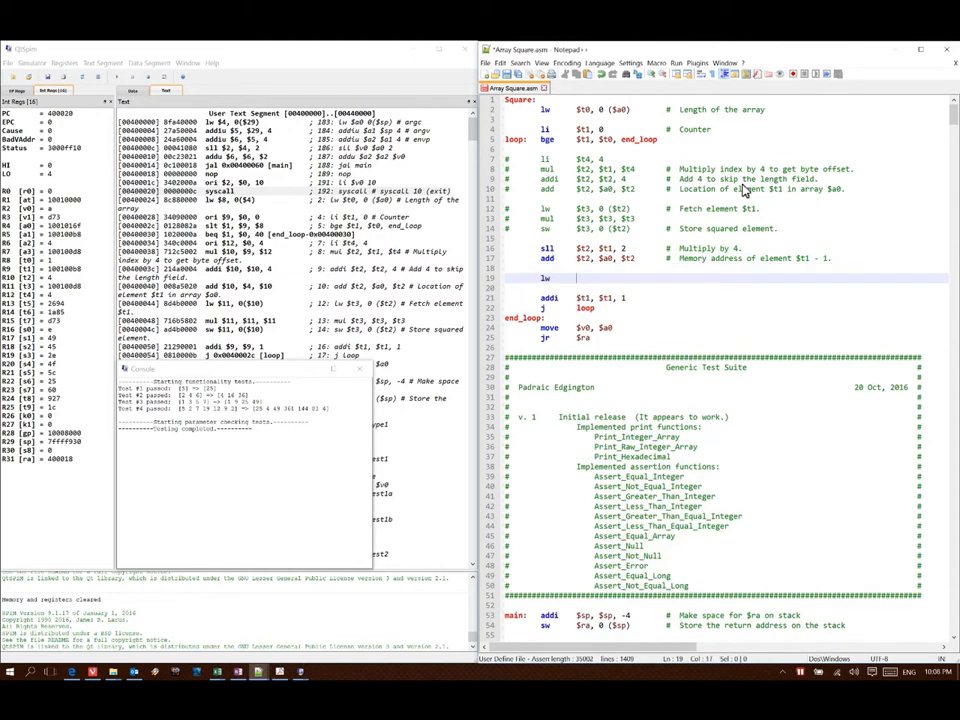
Write 'lw $t3, 4($t2) # Fetch element $t1', 'mul $t3, $t3, $t3' and 'sw $t3, 4($t2)'
{"action": "type", "text": "$t3,"}
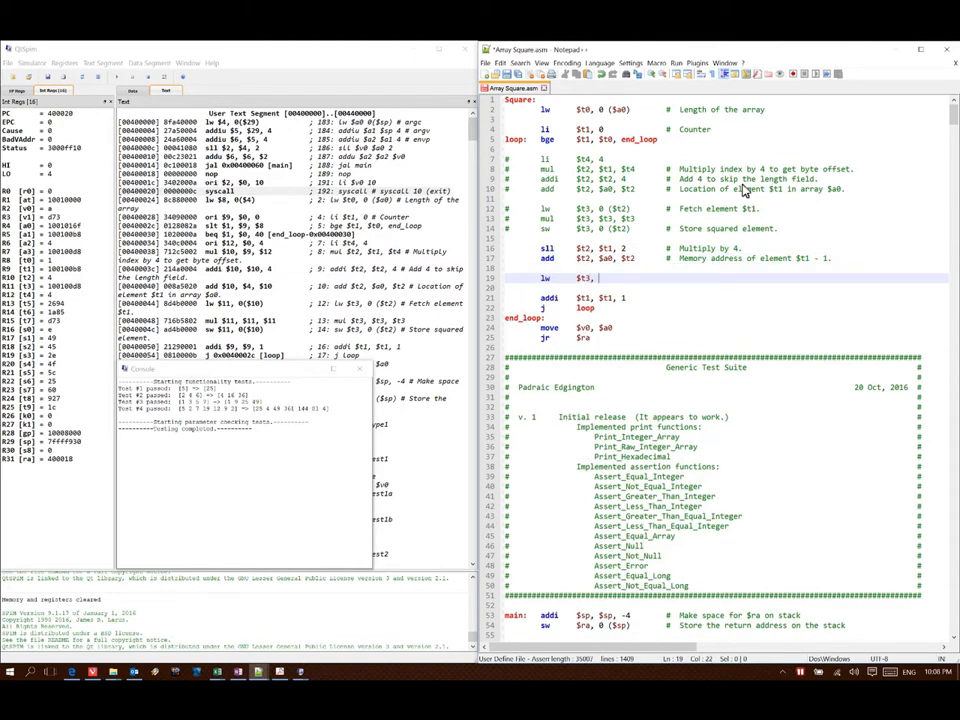
{"action": "type", "text": "4 ()"}
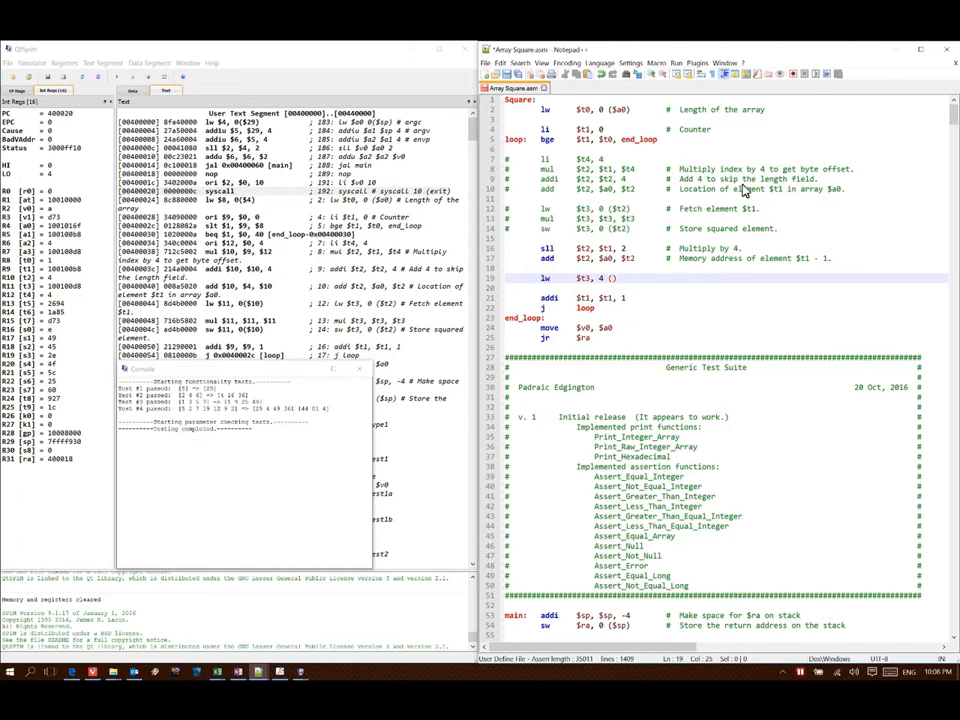
{"action": "type", "text": "$s"}
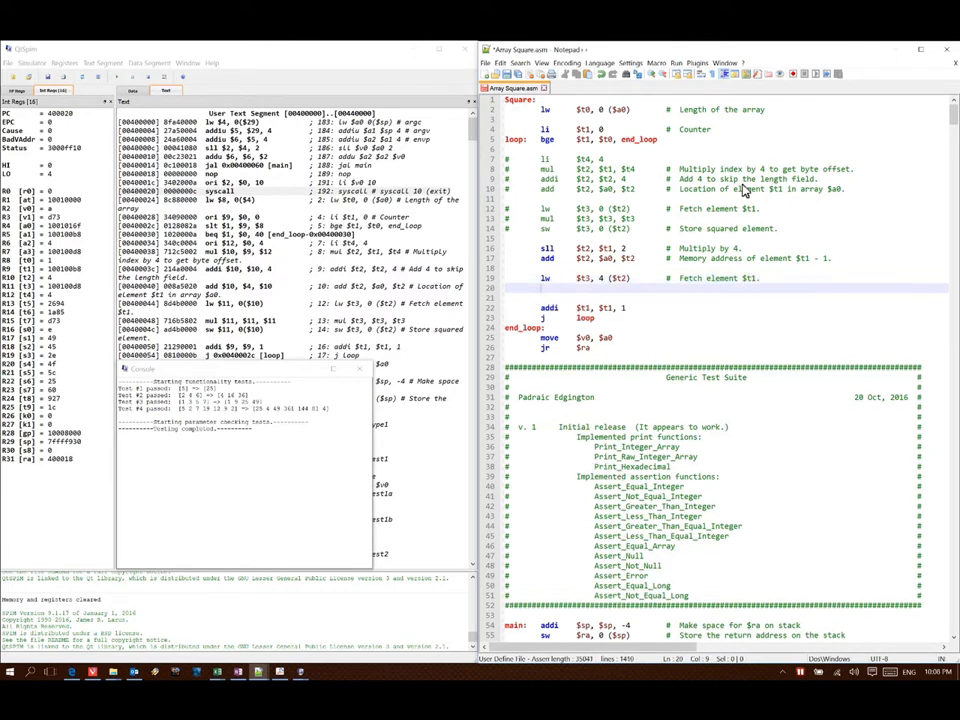
{"action": "type", "text": "mul"}
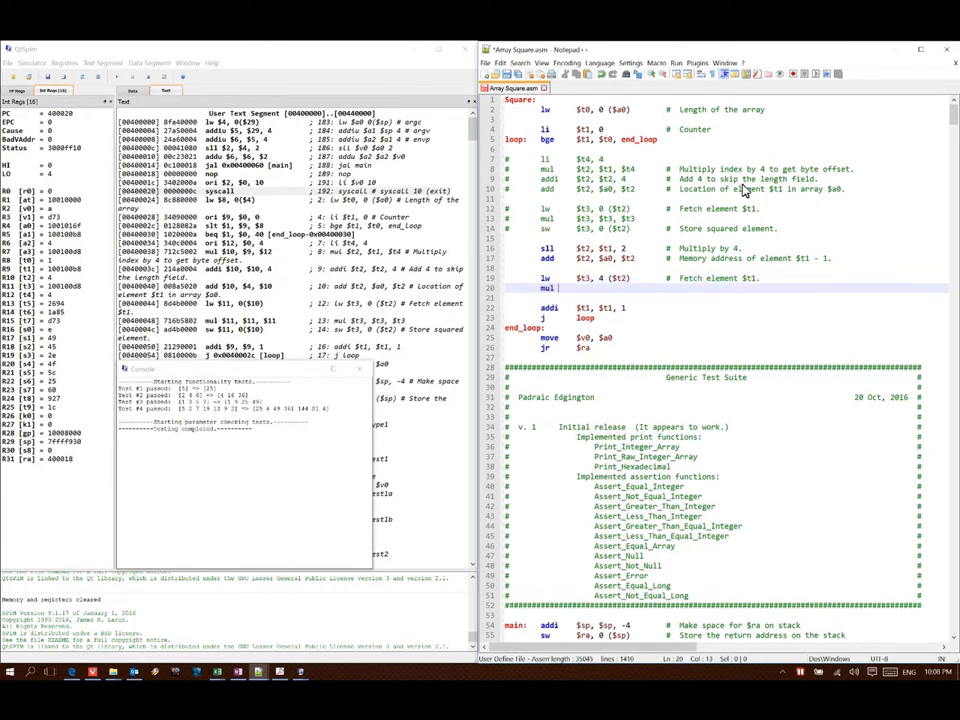
{"action": "type", "text": "$t3, $t3, $t3"}
{"action": "left_click", "coordinate": [712, 296]}
{"action": "type", "text": "sw $t3, 4 ($t2) # Store squared element."}
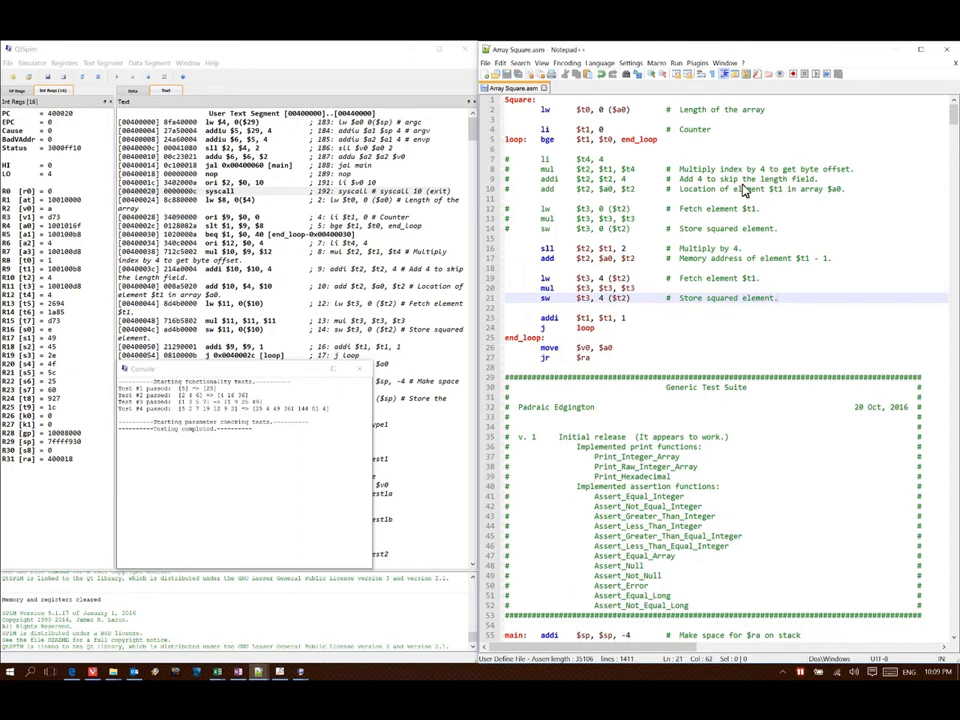
{"action": "mouse_move", "coordinate": [504, 254]}
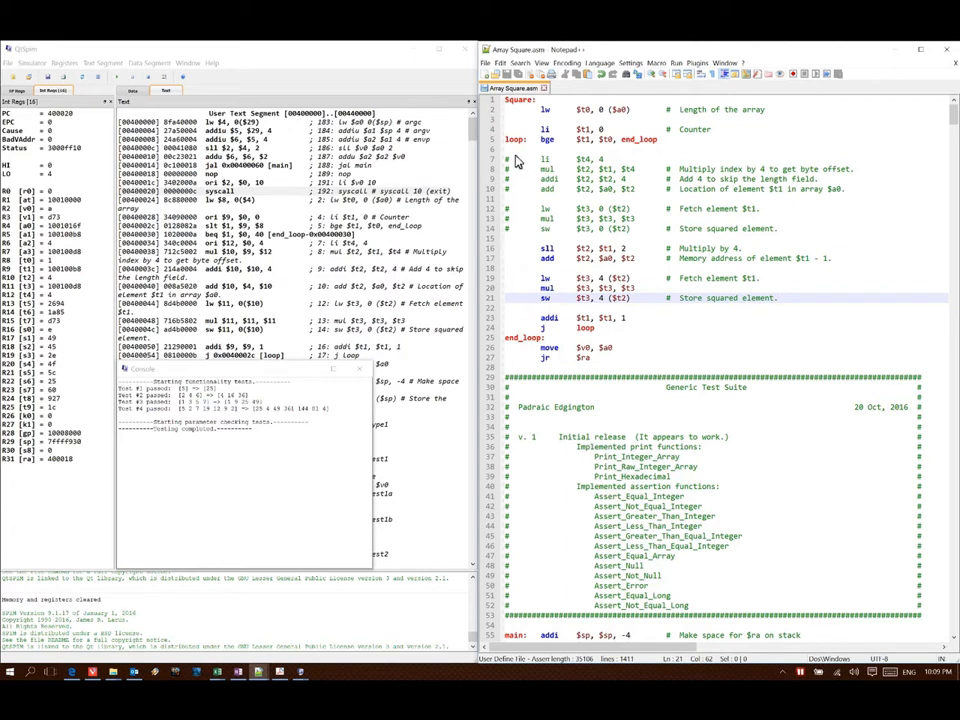
{"action": "mouse_move", "coordinate": [512, 296]}
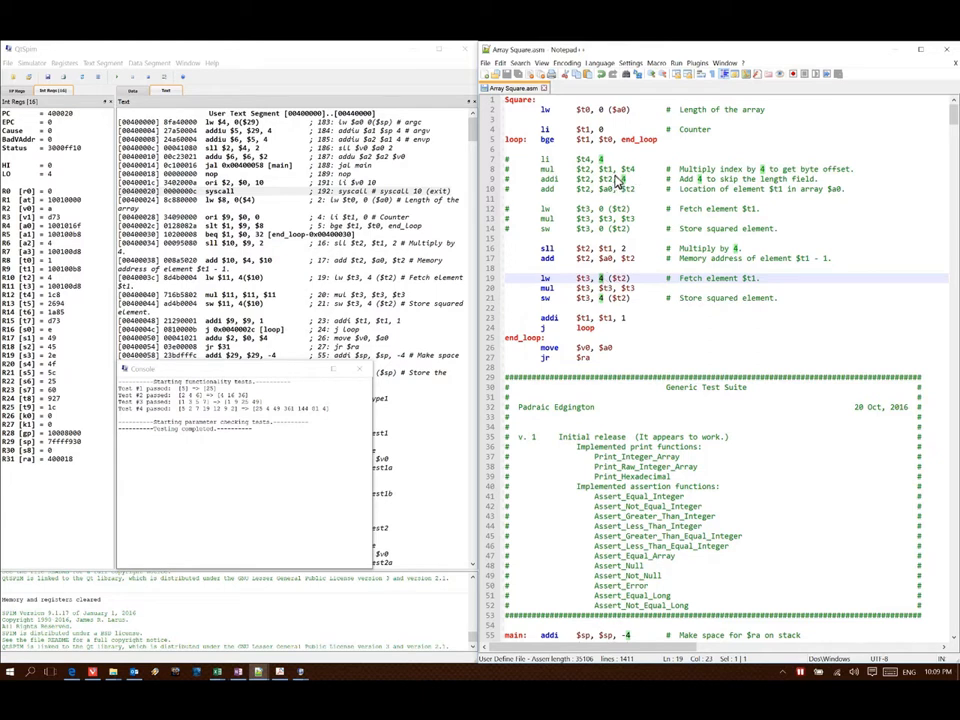
{"action": "mouse_move", "coordinate": [624, 184]}
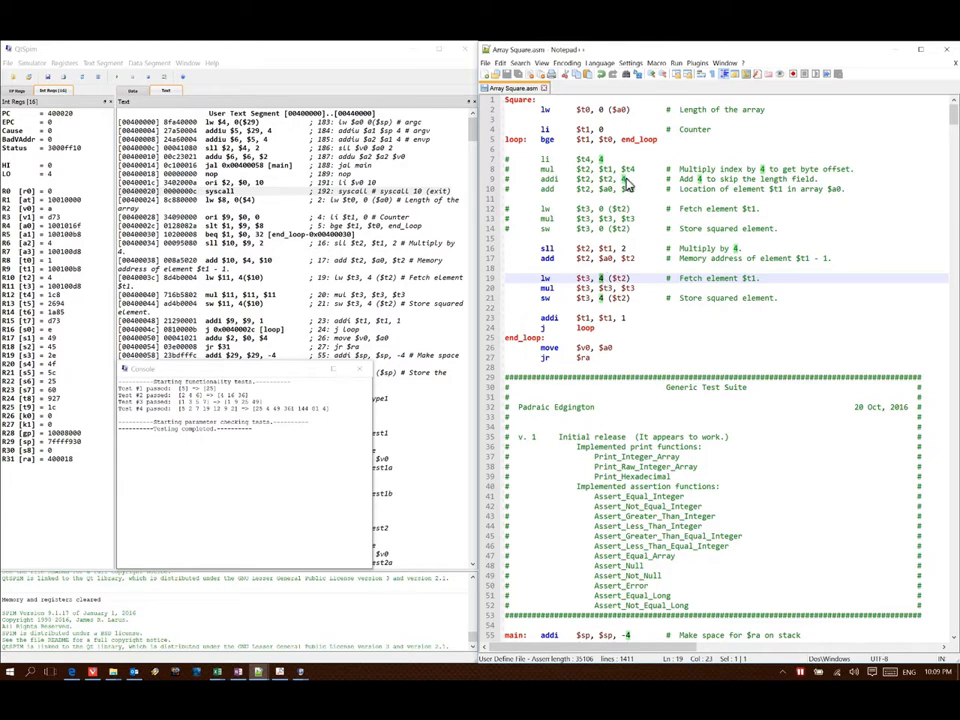